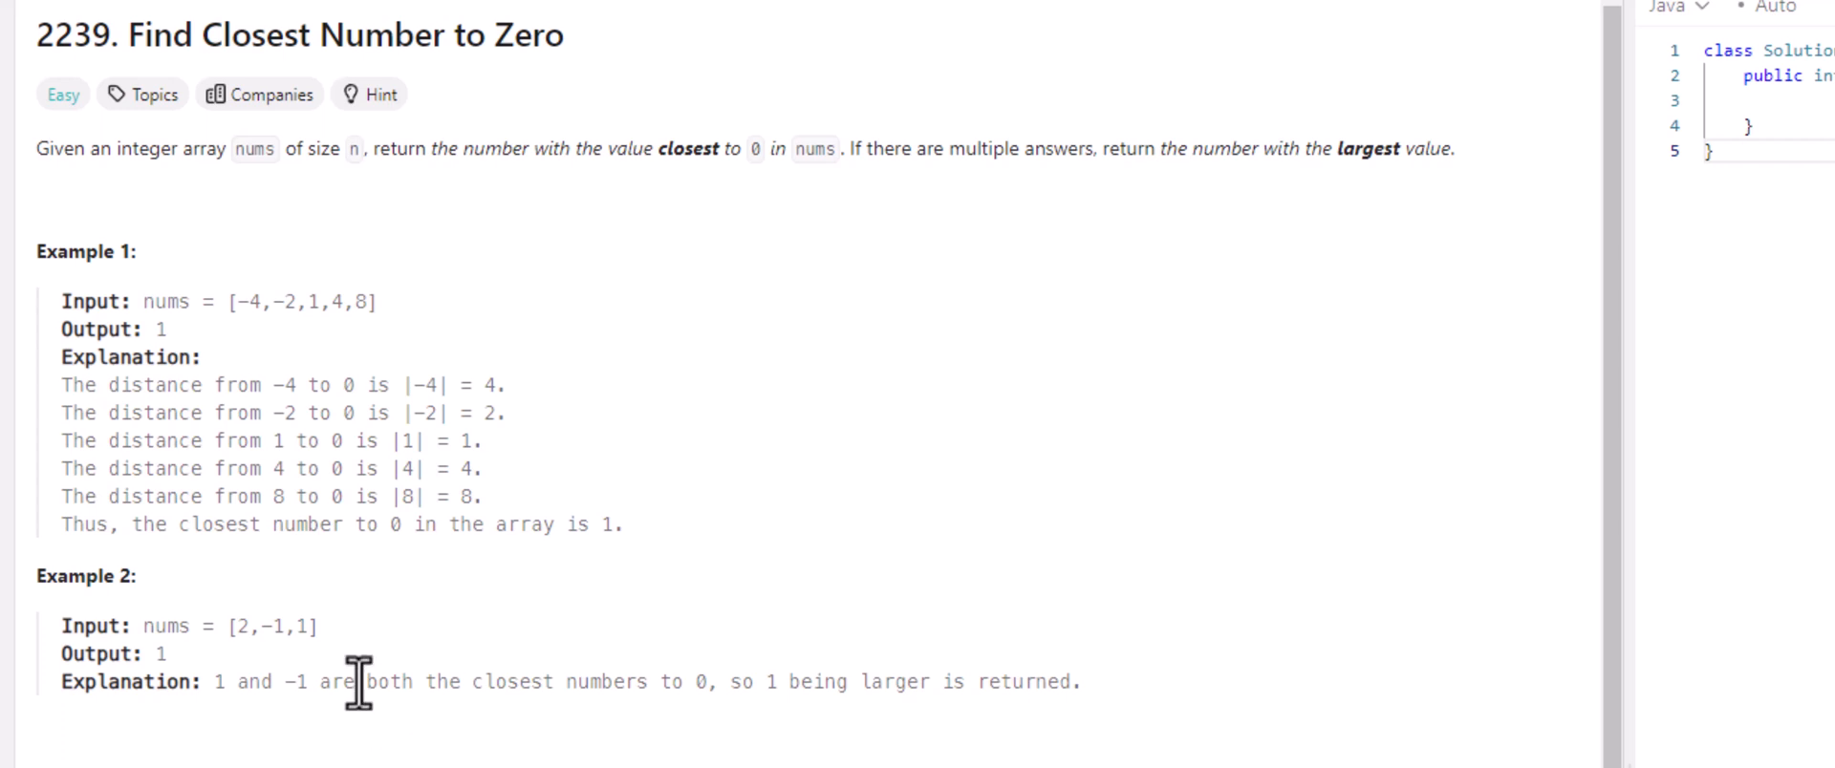
{"action": "mouse_move", "coordinate": [484, 636]}
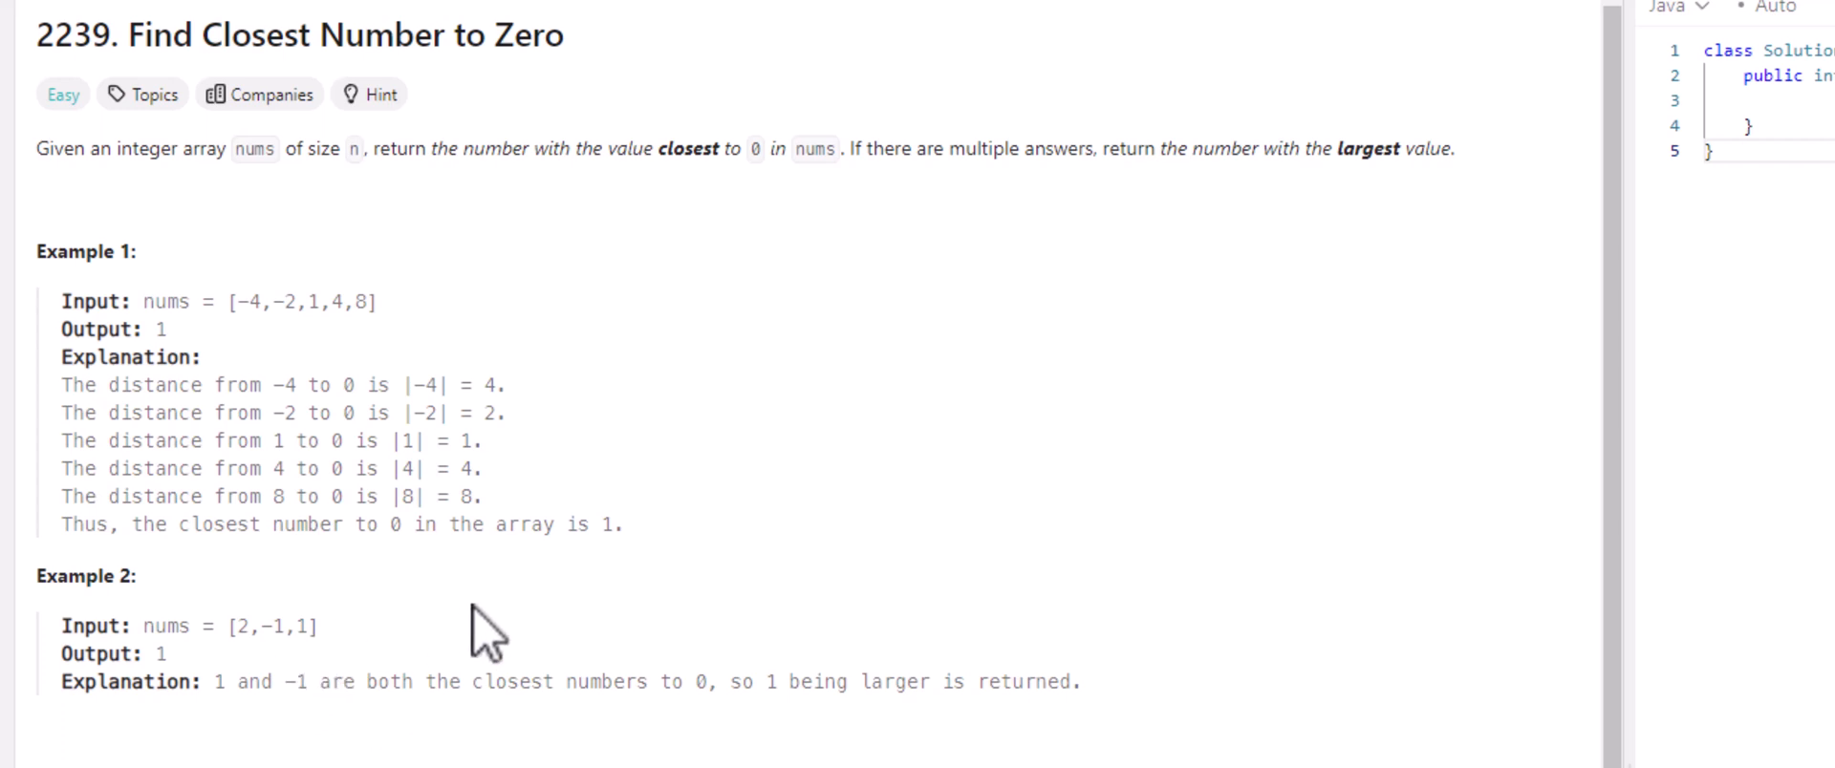
{"action": "mouse_move", "coordinate": [1028, 535]}
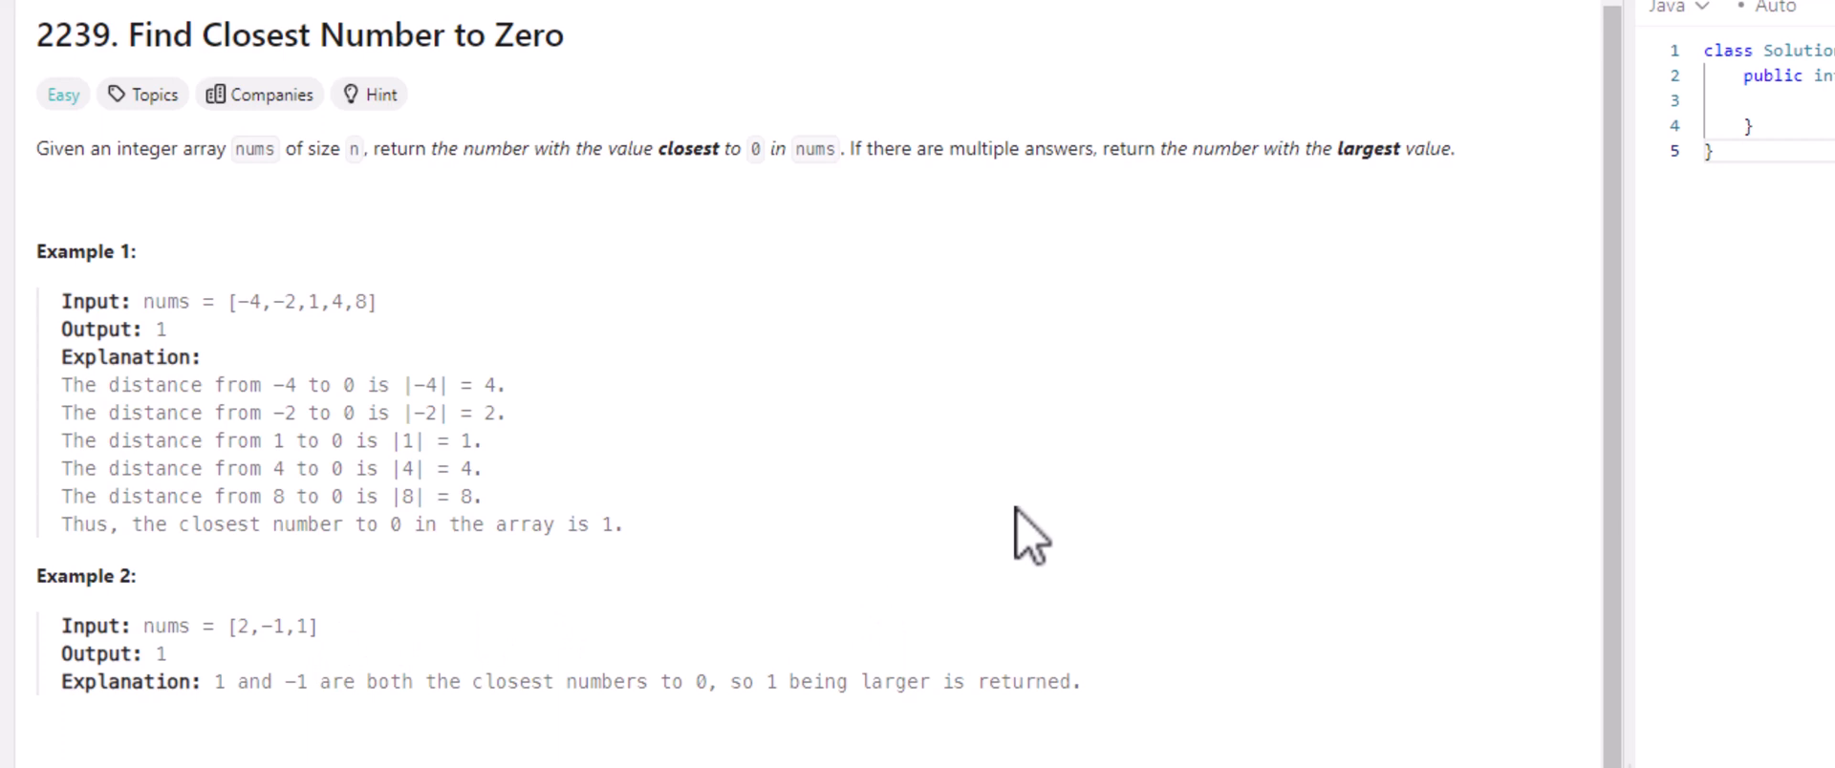
{"action": "mouse_move", "coordinate": [1290, 602]}
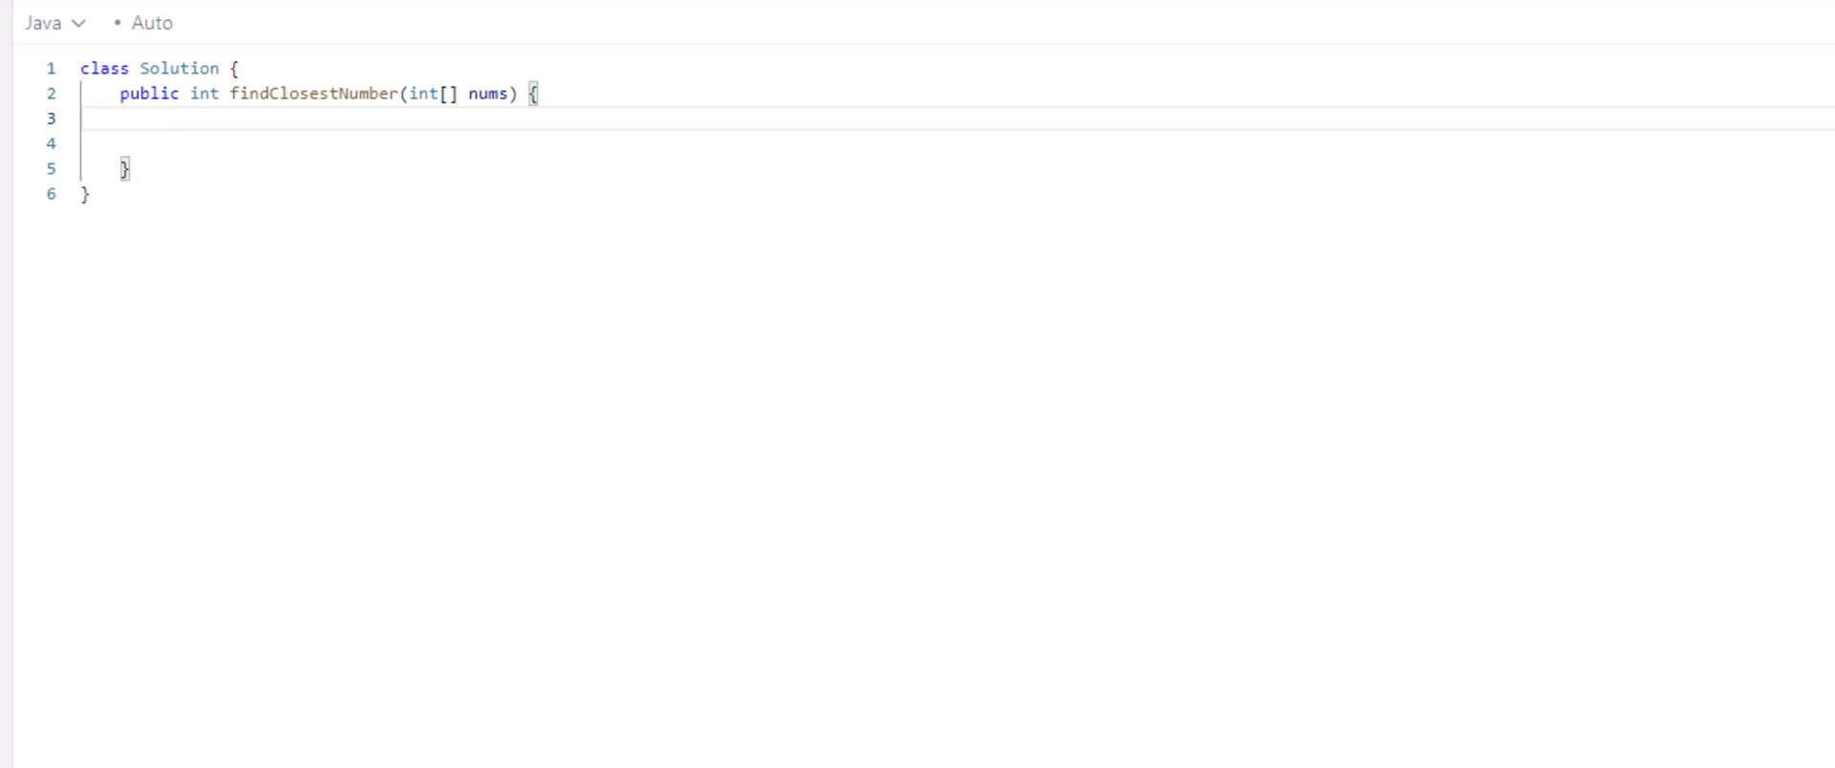
Step: Declare 'int result = Integer.MAX_VALUE;' as the first line of the method body
{"action": "left_click", "coordinate": [159, 119]}
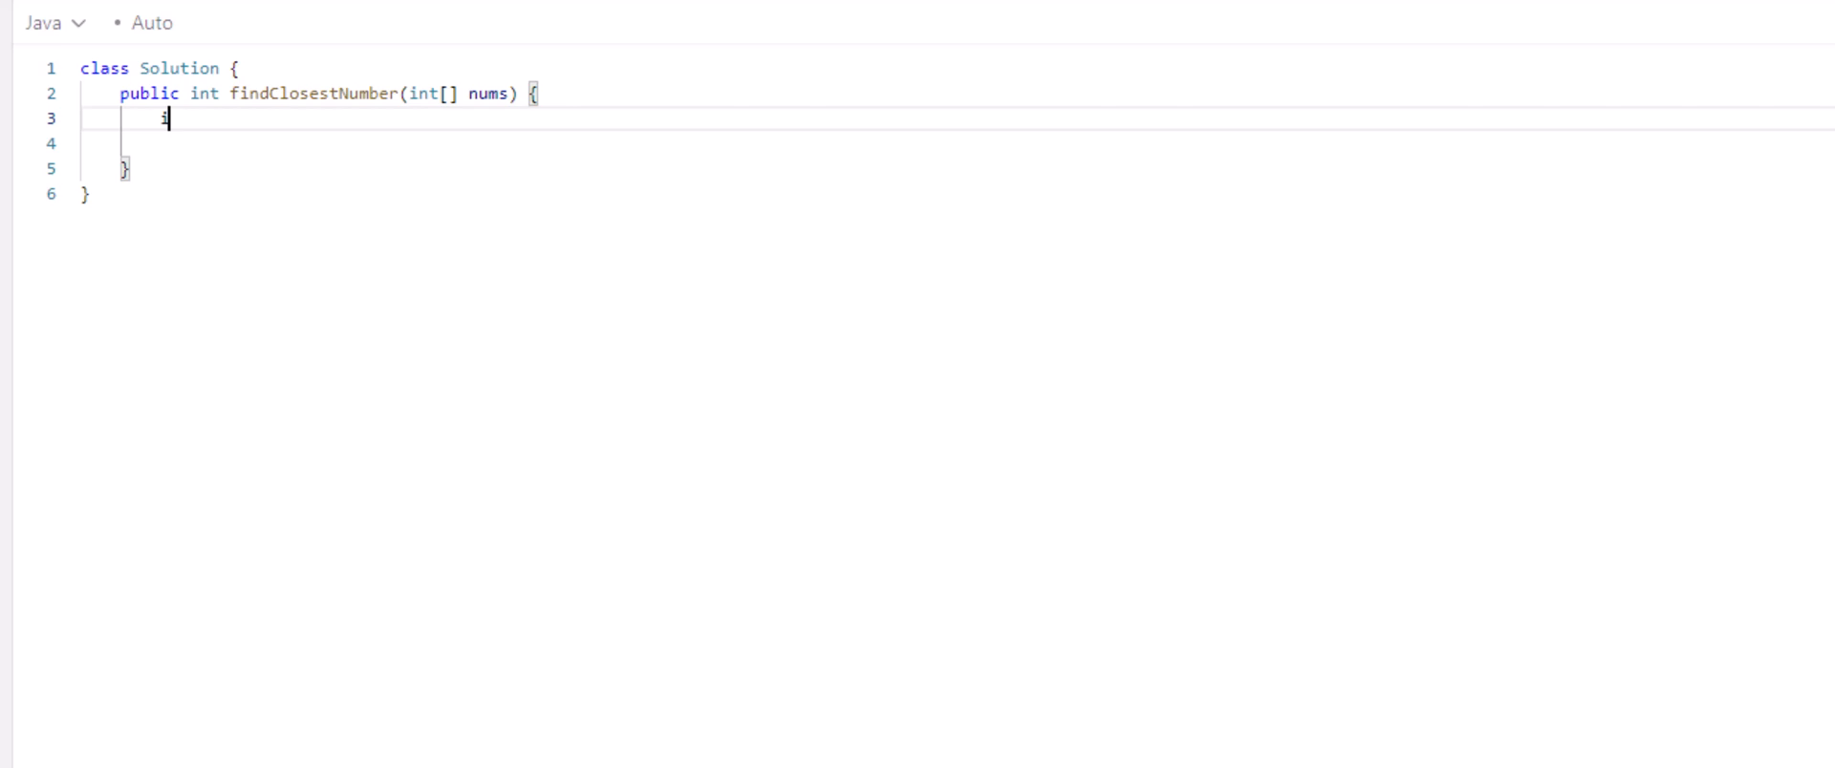
{"action": "type", "text": "int result"}
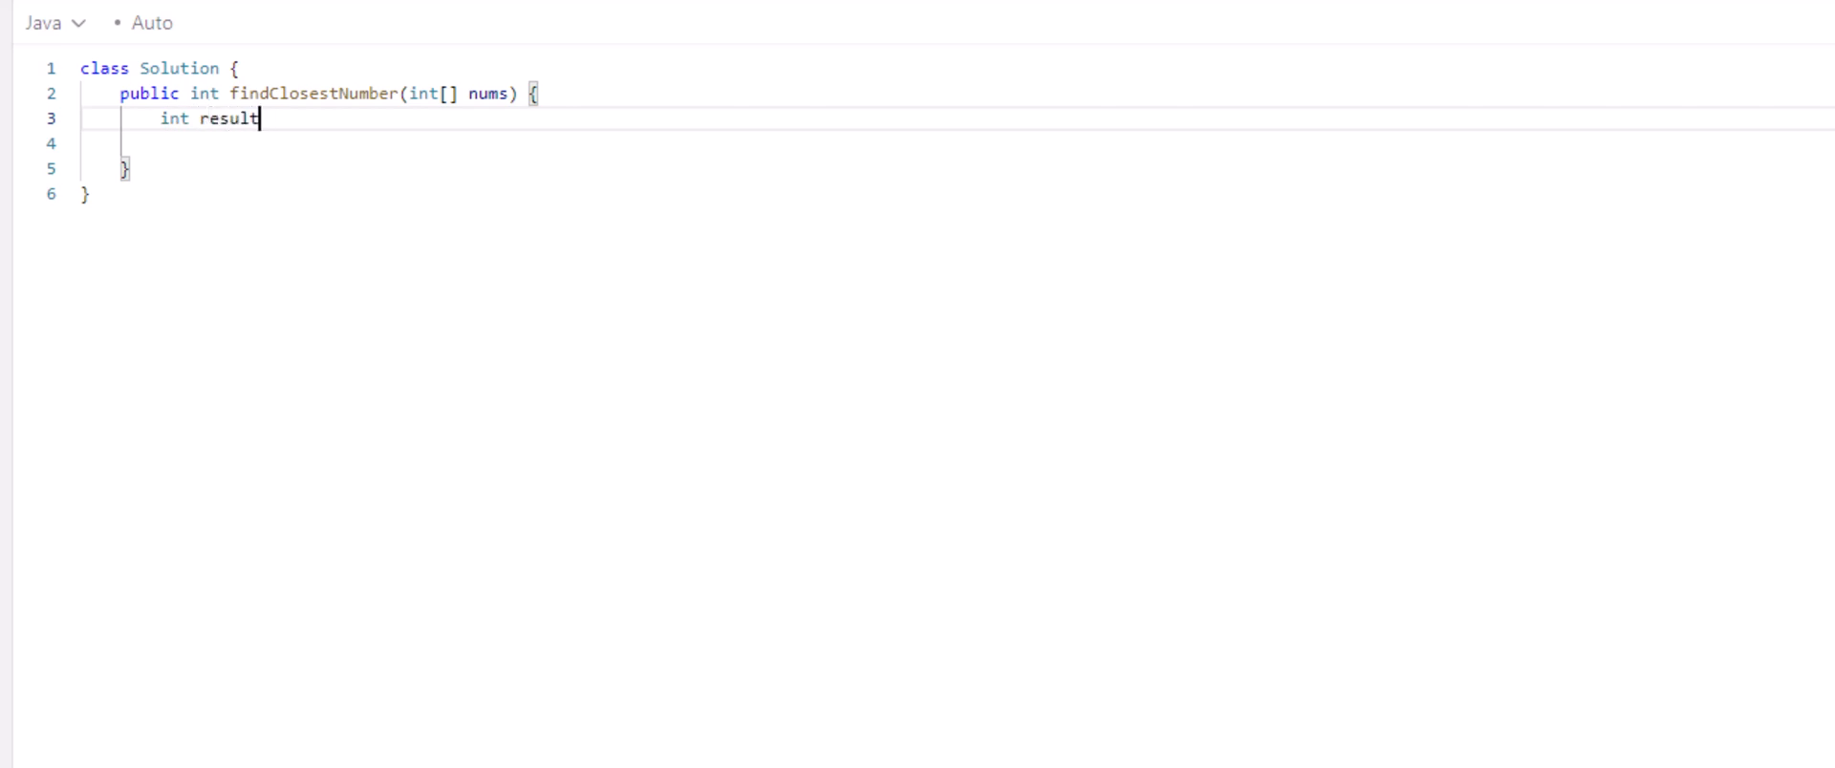
{"action": "type", "text": "="}
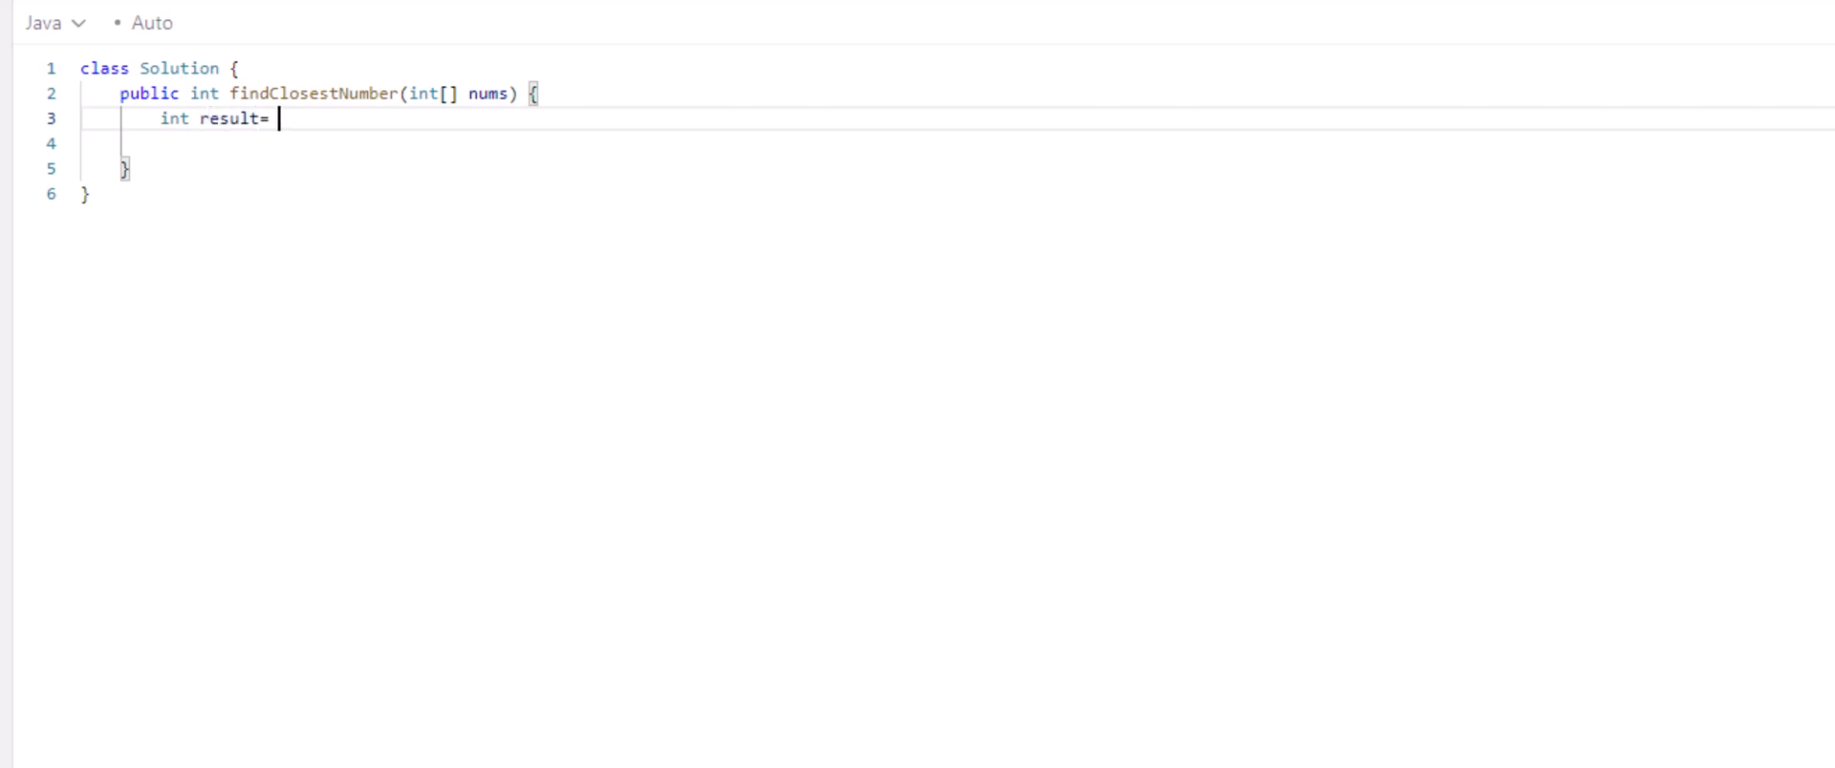
{"action": "key", "text": "Backspace"}
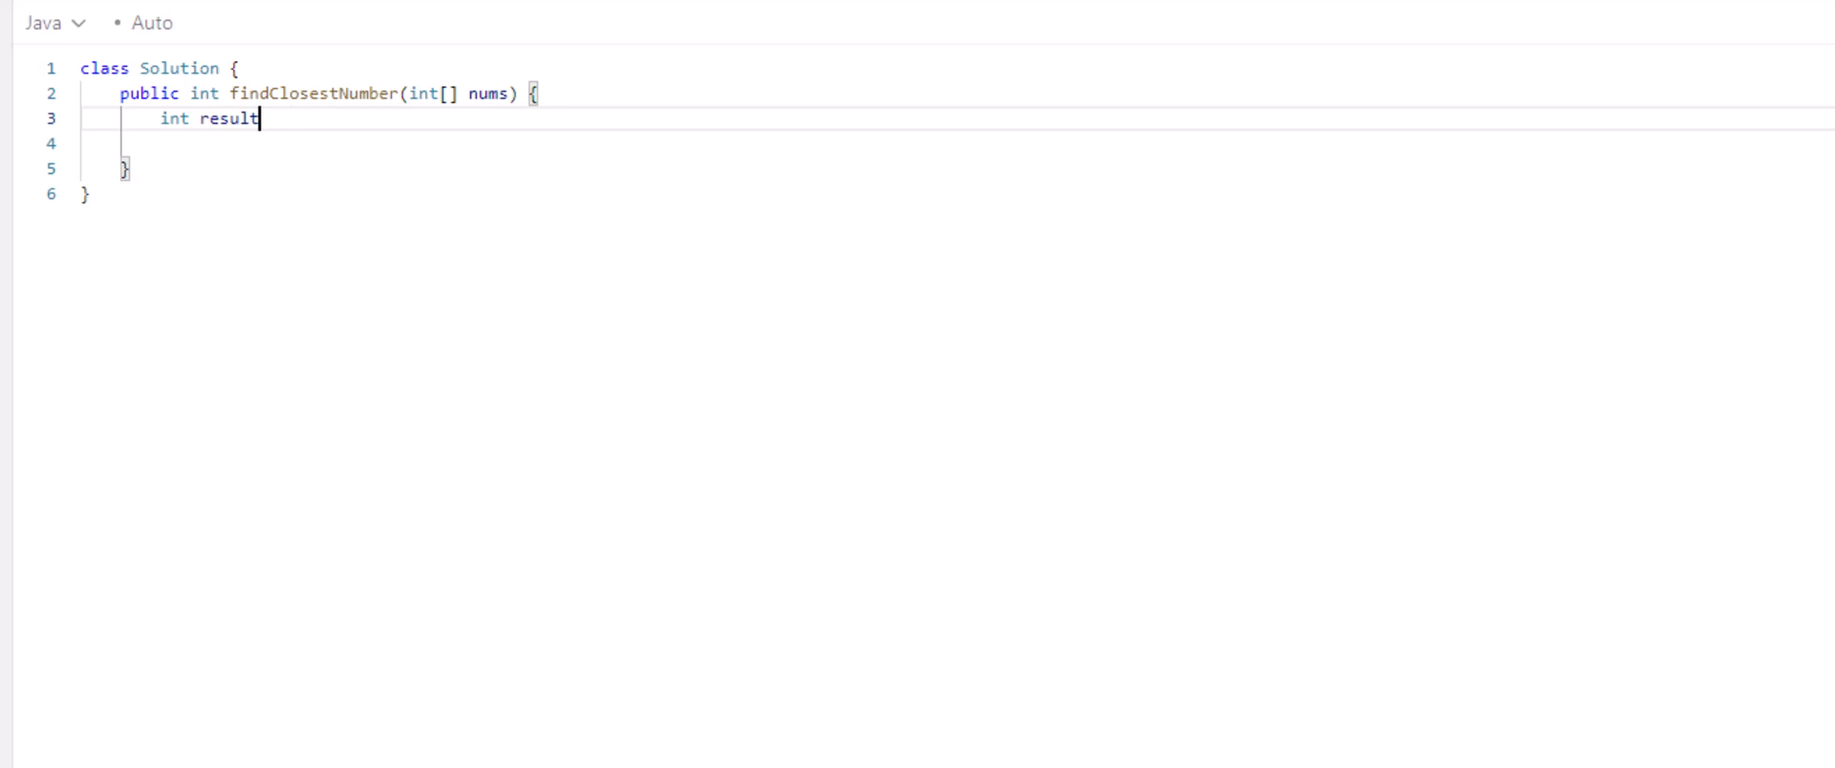
{"action": "type", "text": "= 1"}
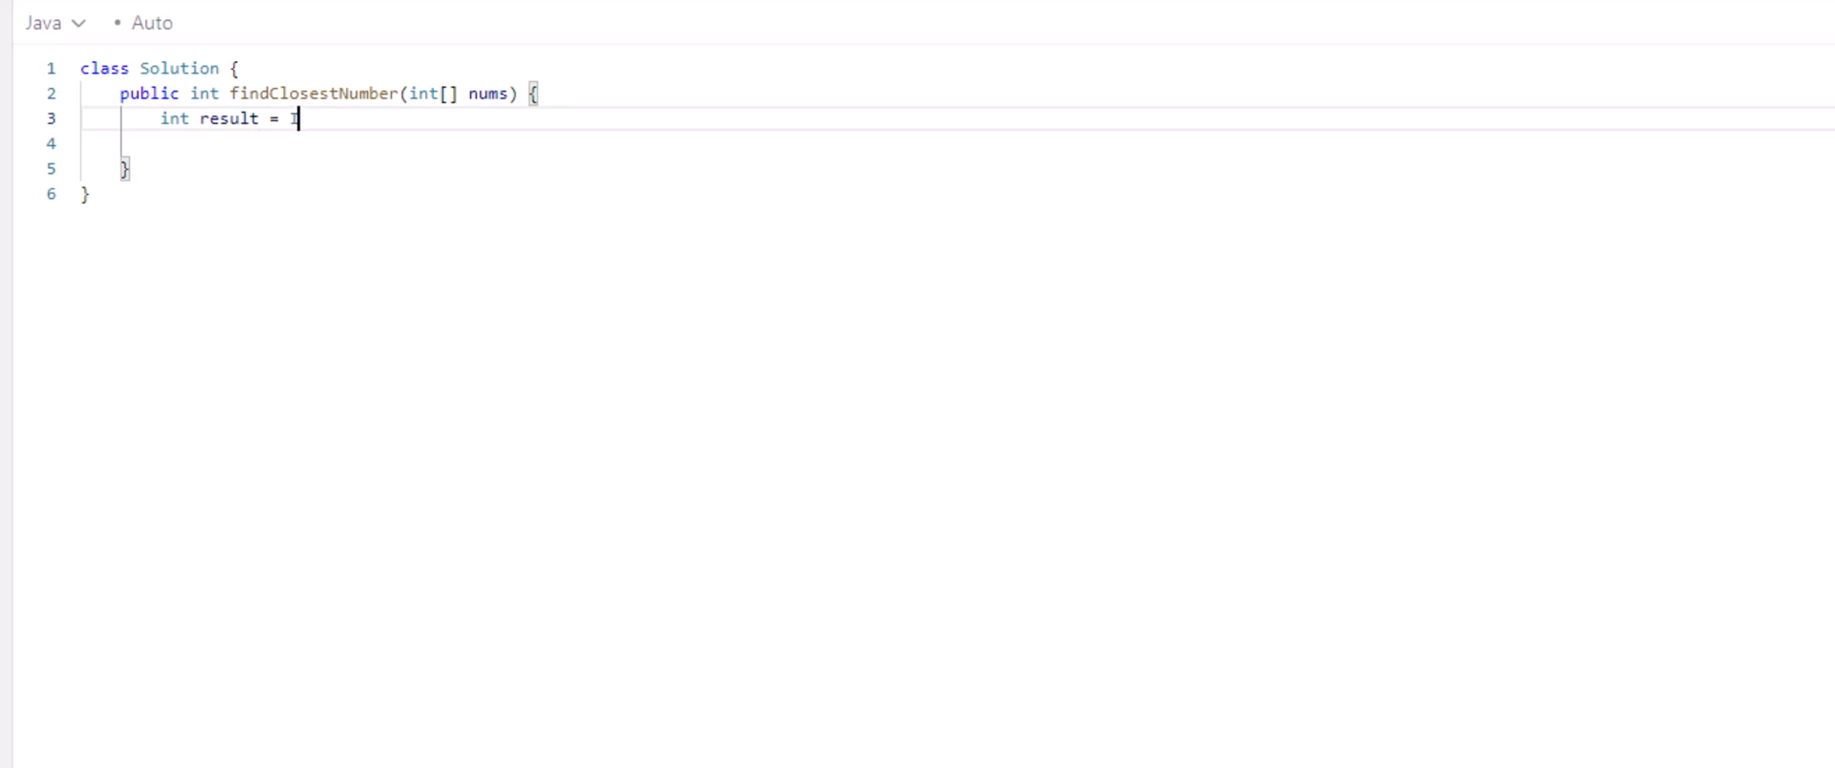
{"action": "type", "text": "Inter"}
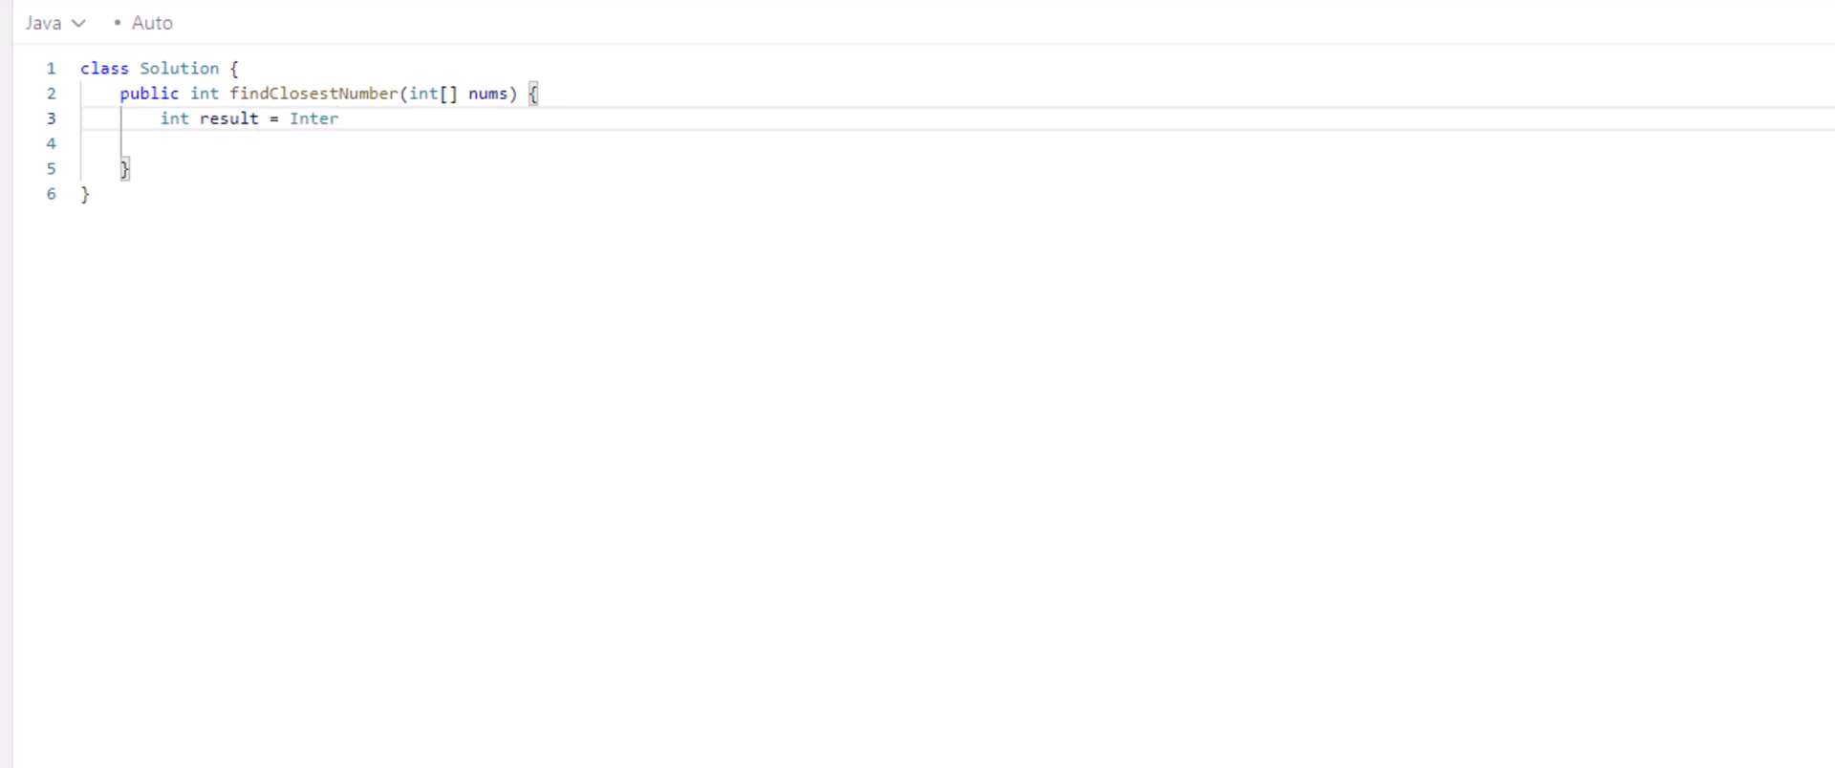
{"action": "type", "text": "ger."}
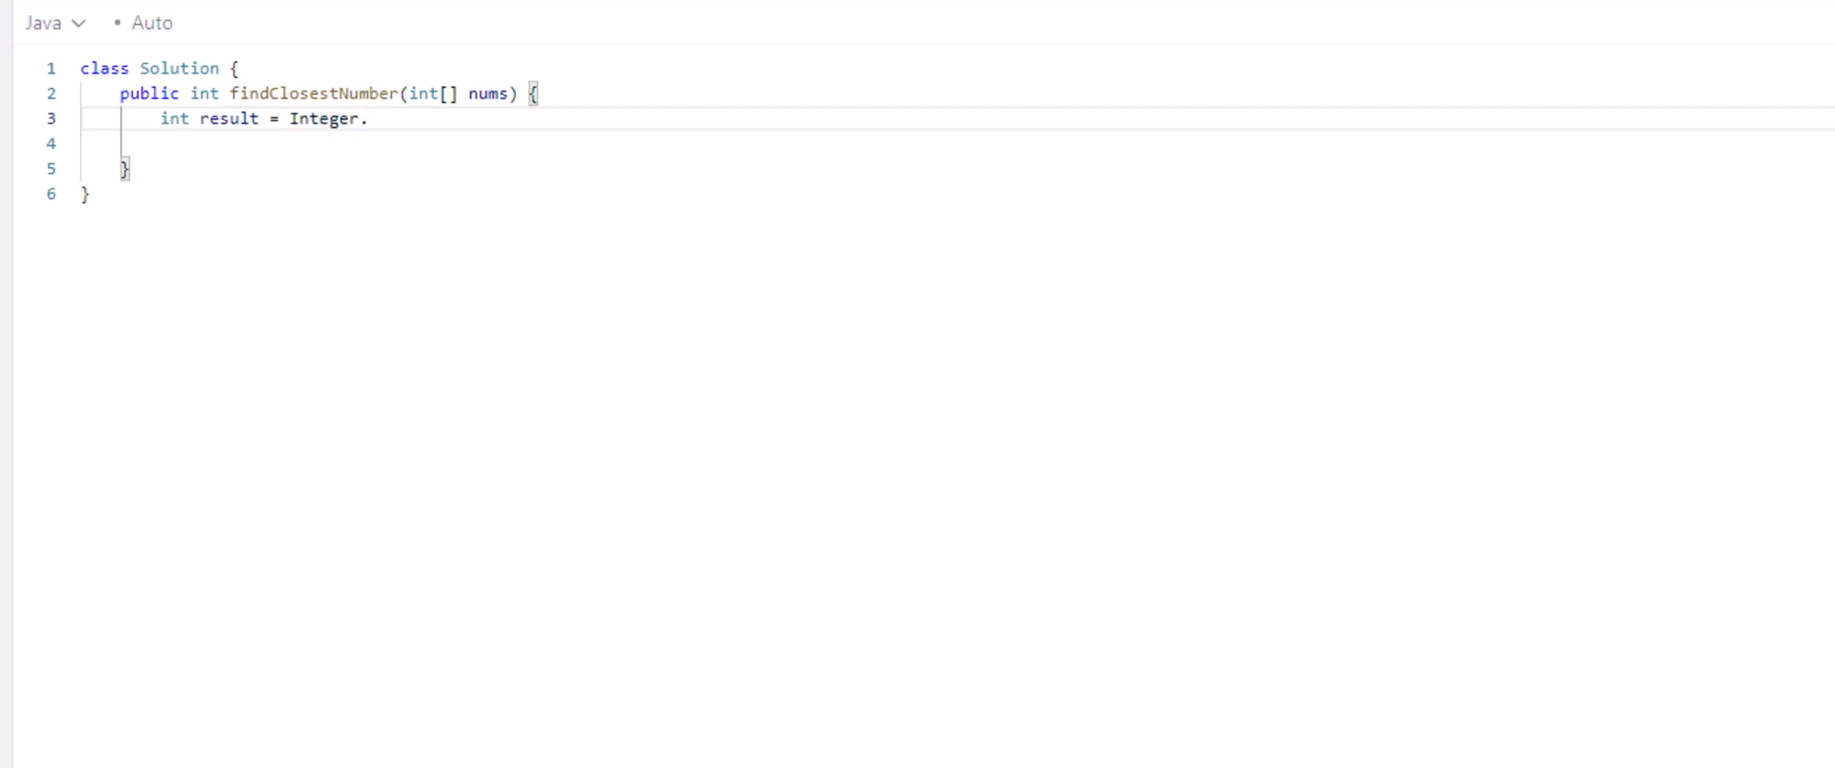
{"action": "type", "text": "M"}
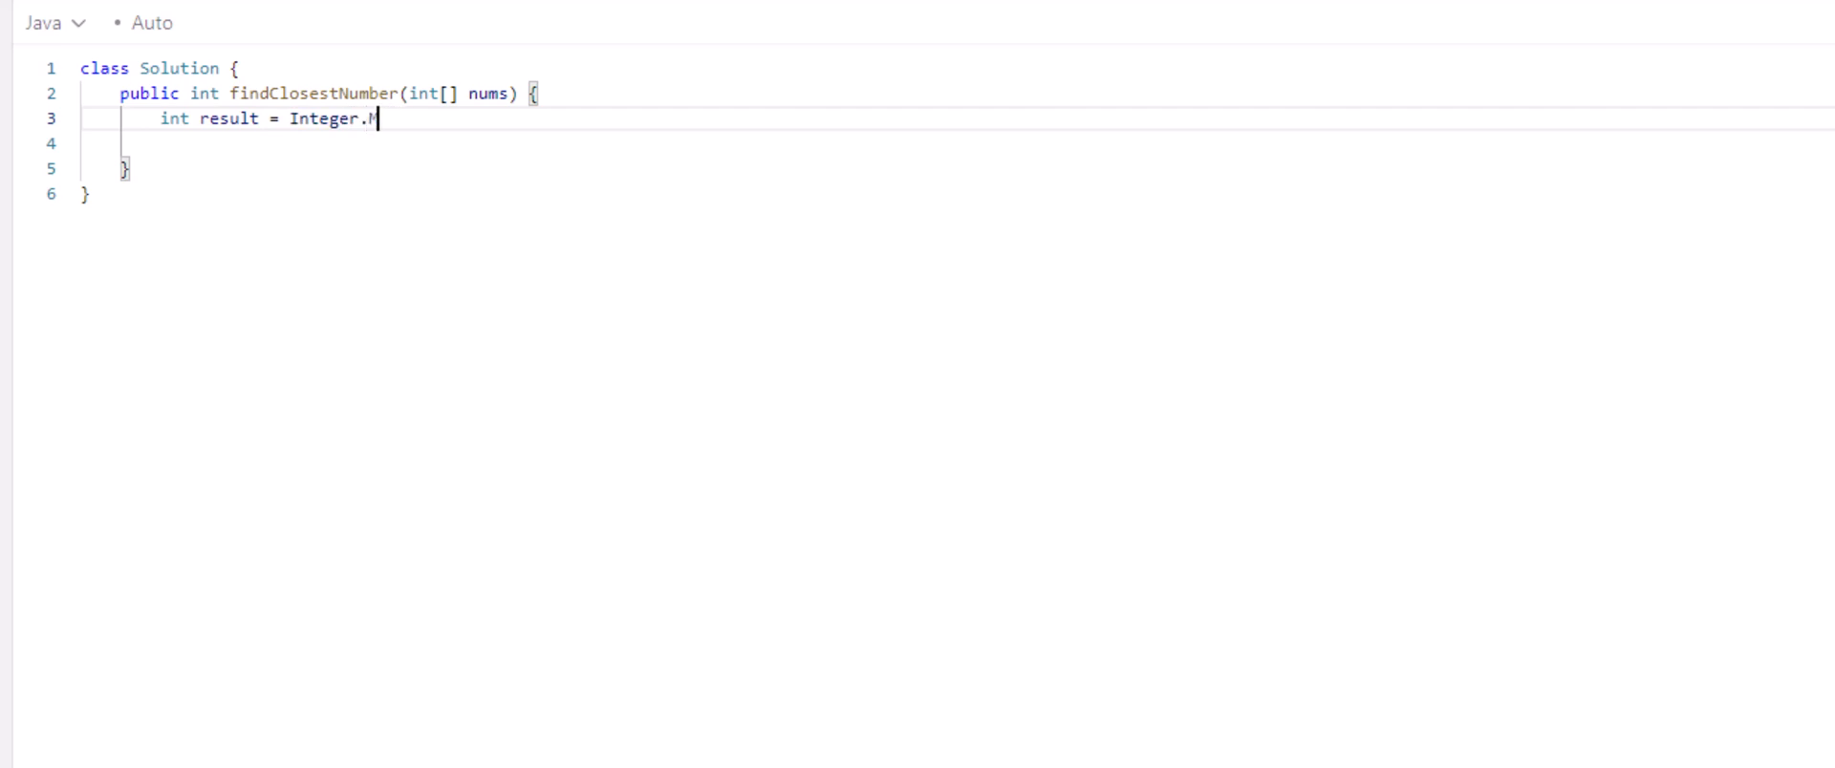
{"action": "type", "text": "AX"}
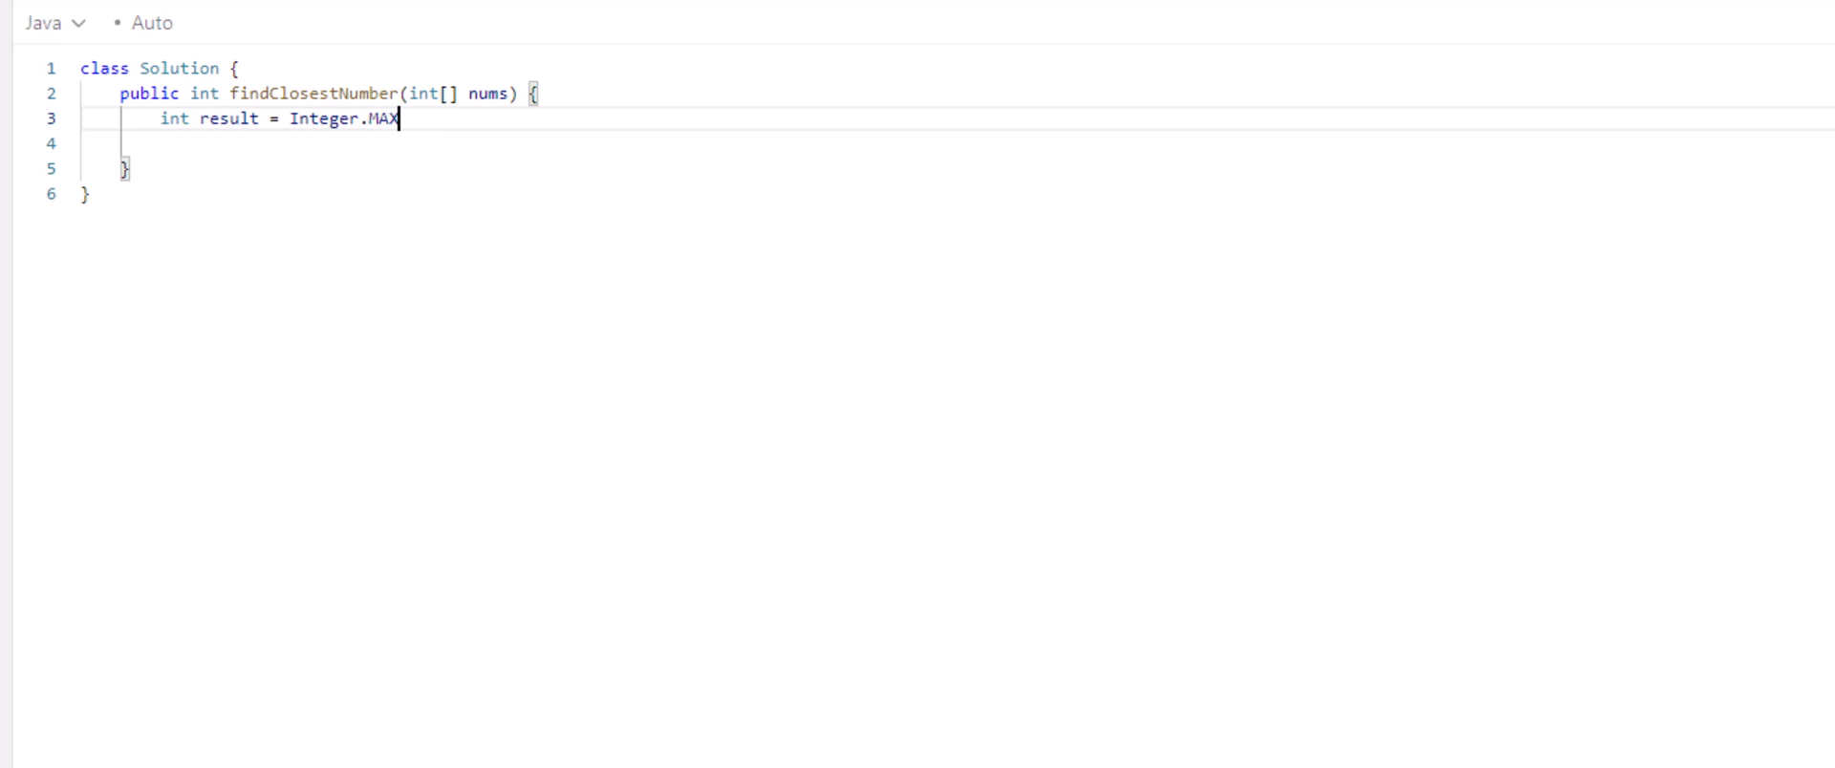
{"action": "type", "text": "_VALUE"}
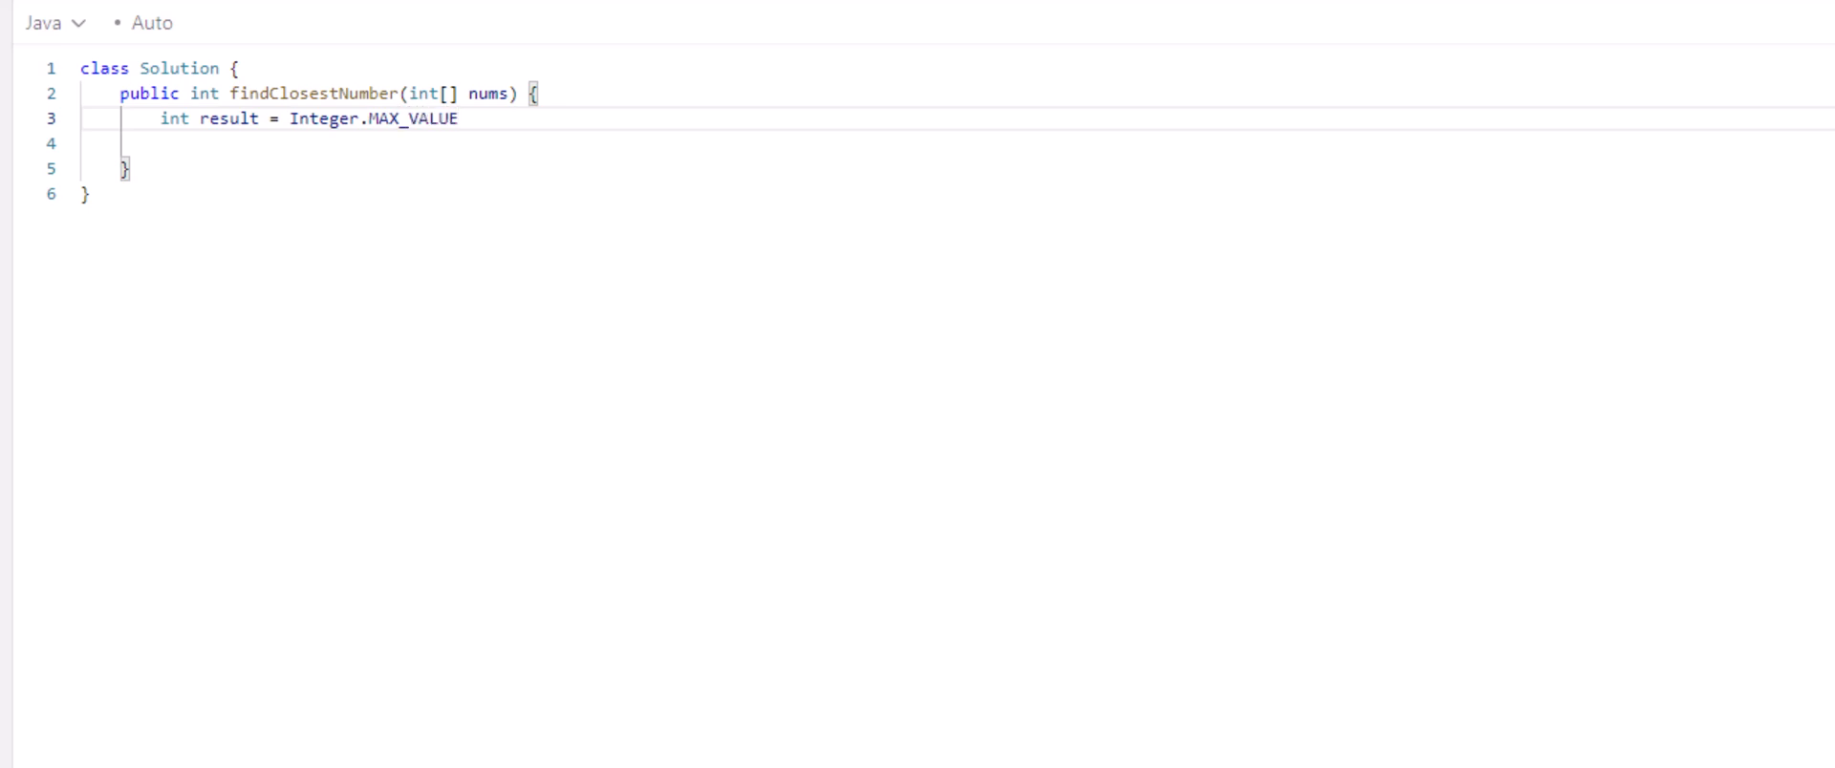
{"action": "type", "text": ";"}
{"action": "type", "text": "for (int "}
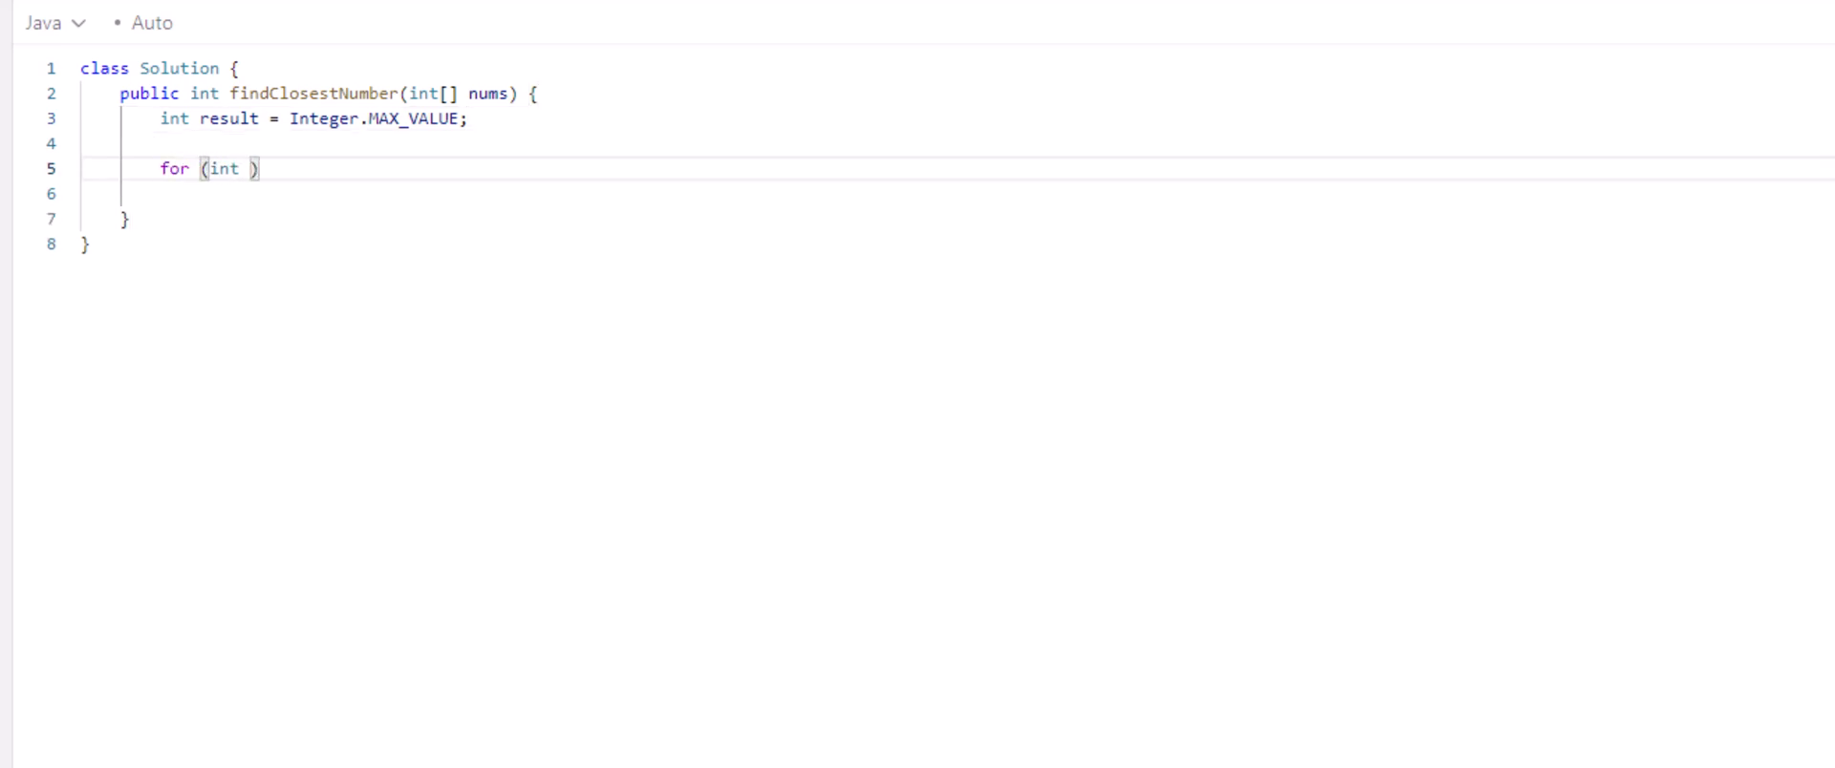
Step: Complete the loop header 'for (int i : nums) {' and begin 'if (Math.abs(i) < Math.abs(result)'
{"action": "type", "text": "i : m"}
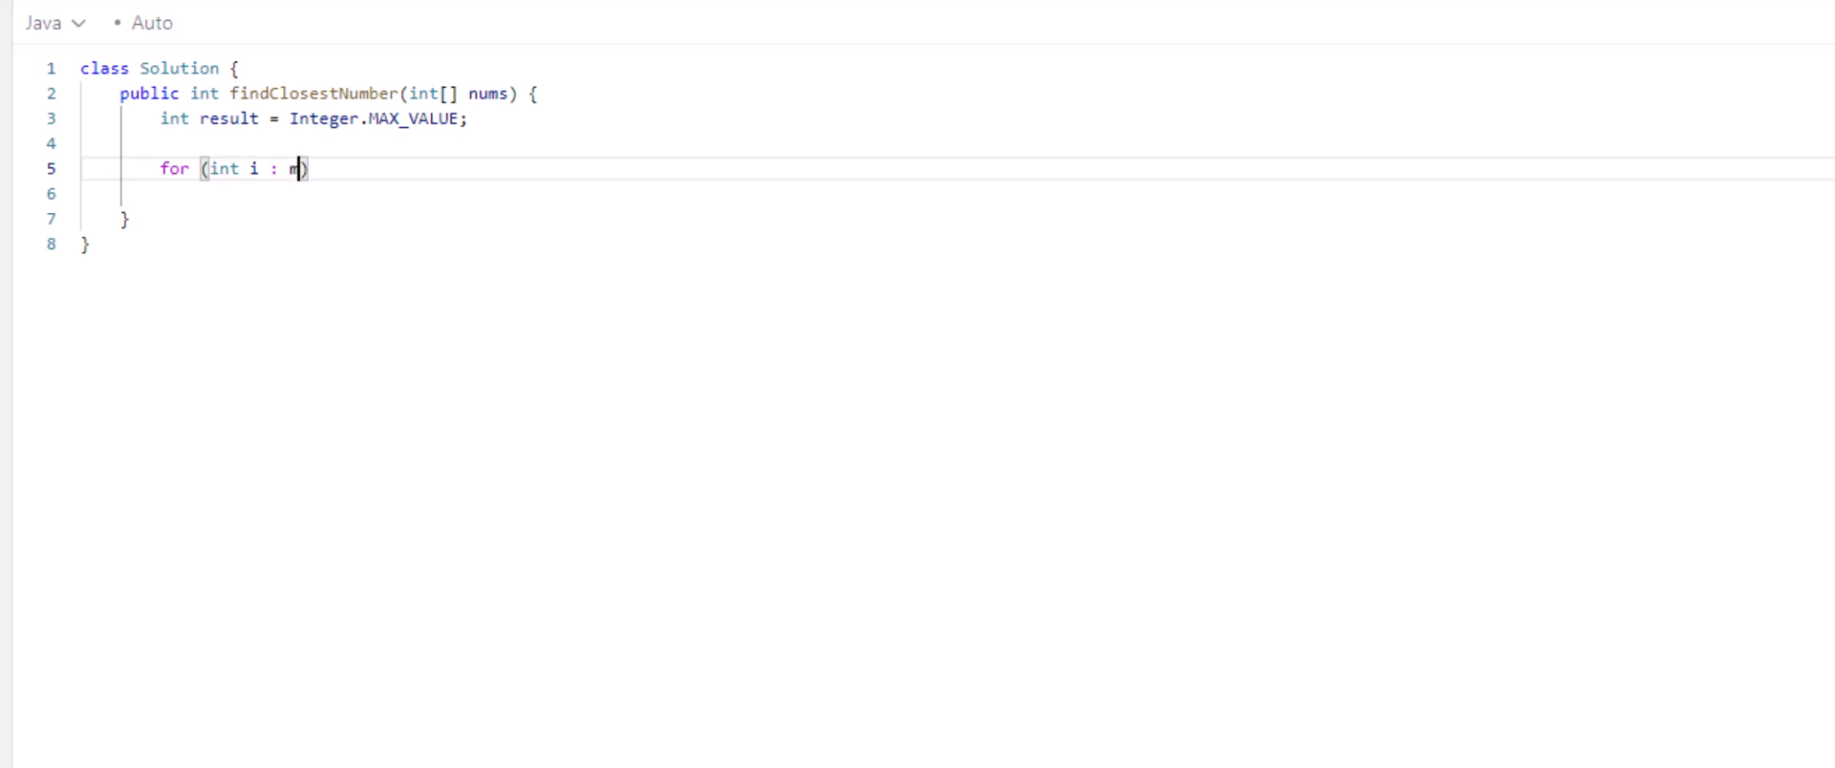
{"action": "type", "text": "ums"}
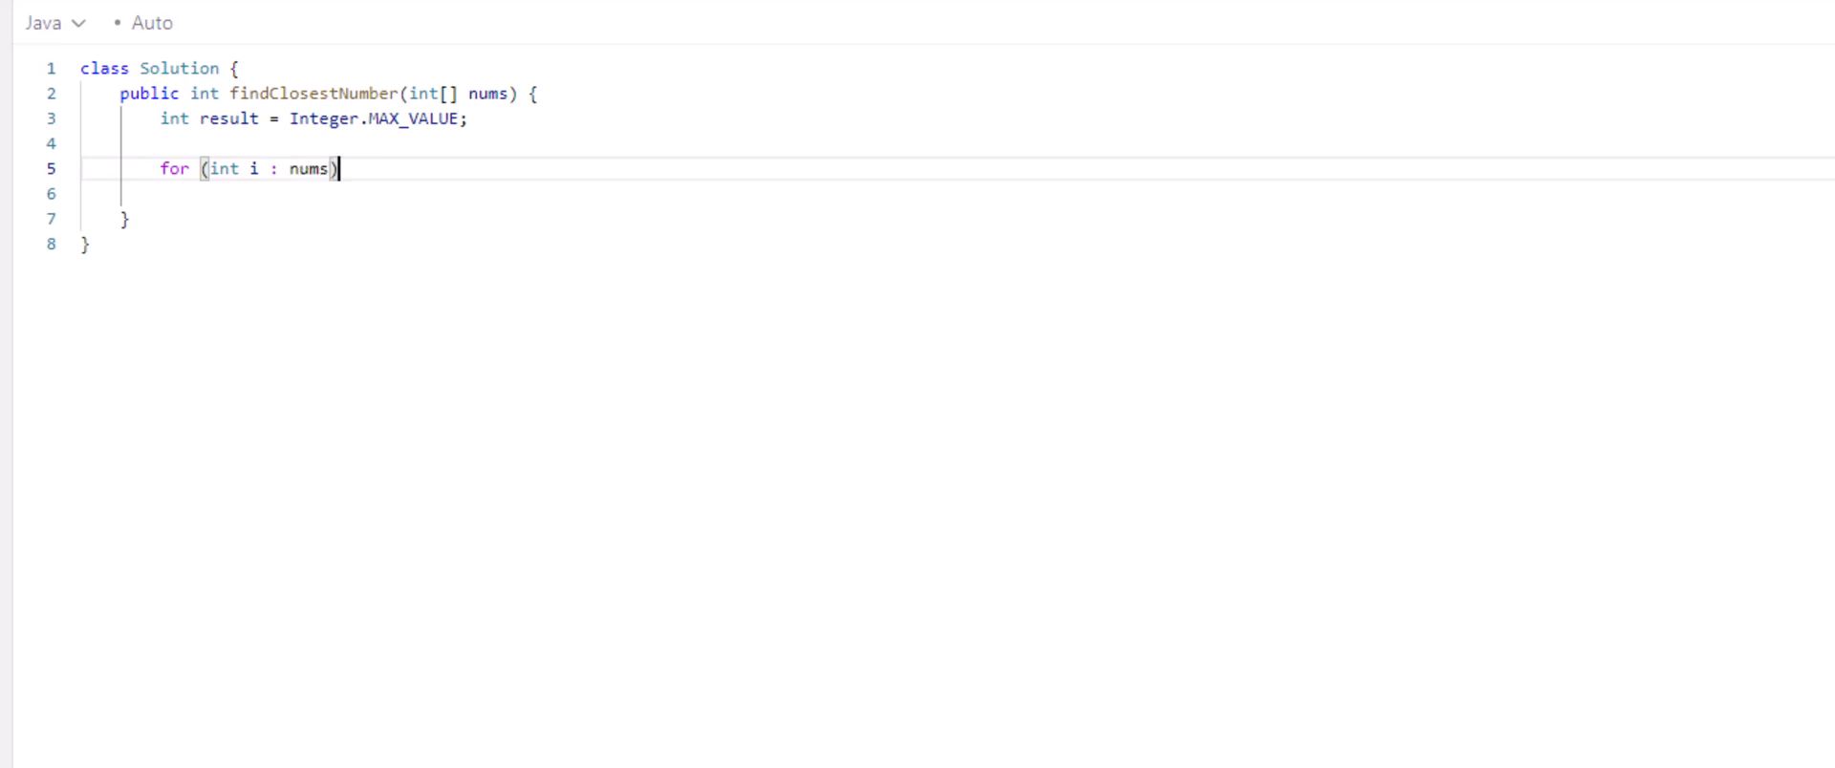
{"action": "type", "text": "{"}
{"action": "left_click", "coordinate": [958, 193]}
{"action": "type", "text": "if (M"}
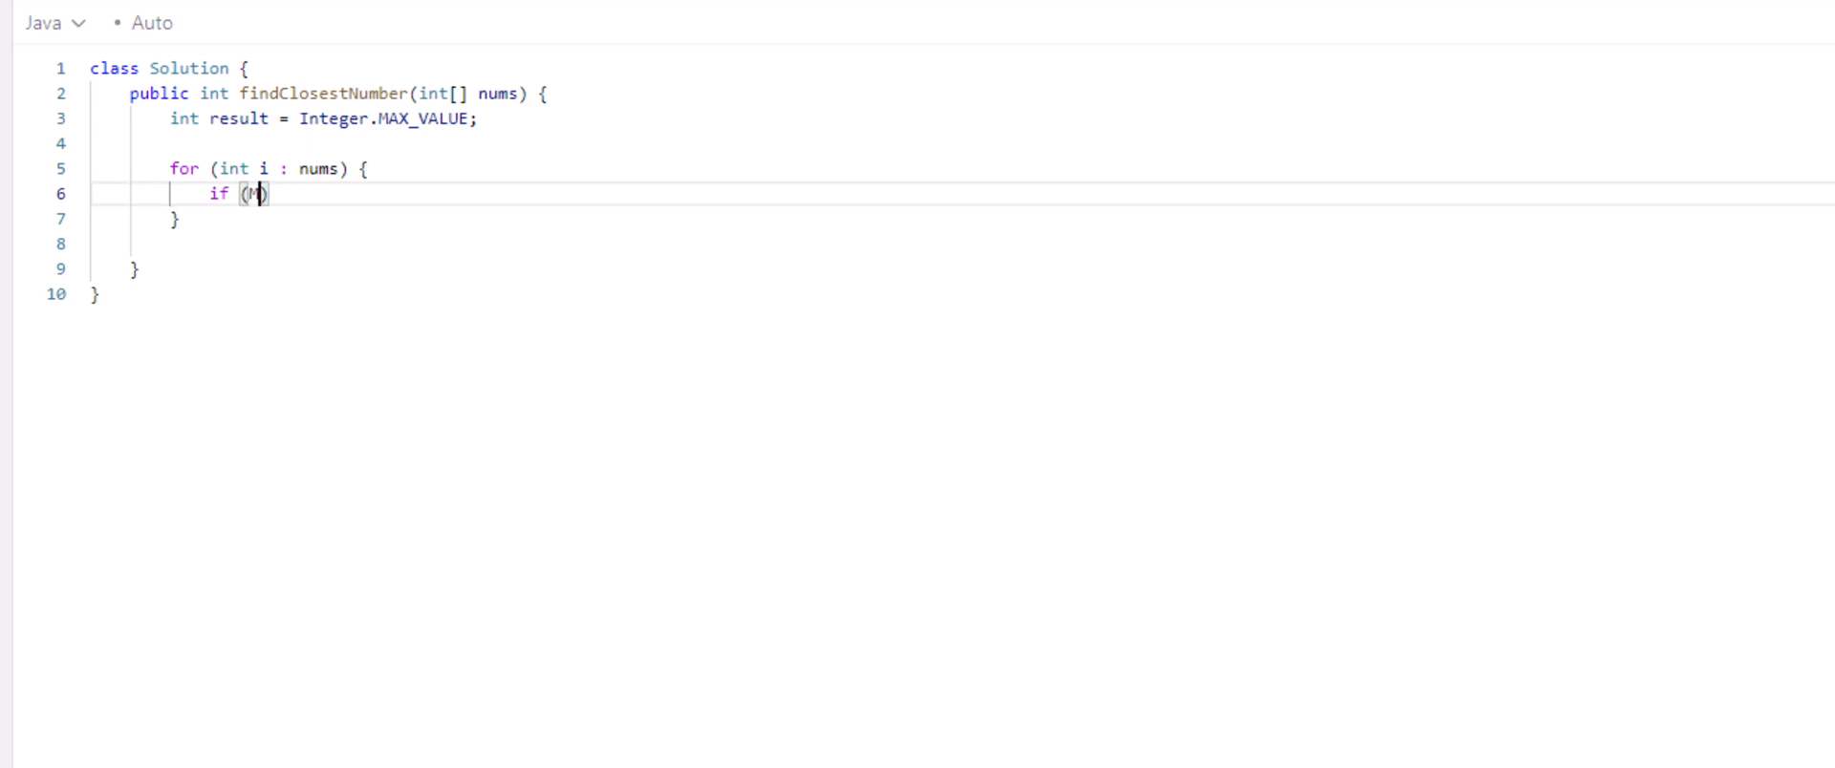
{"action": "type", "text": "ath.abs"}
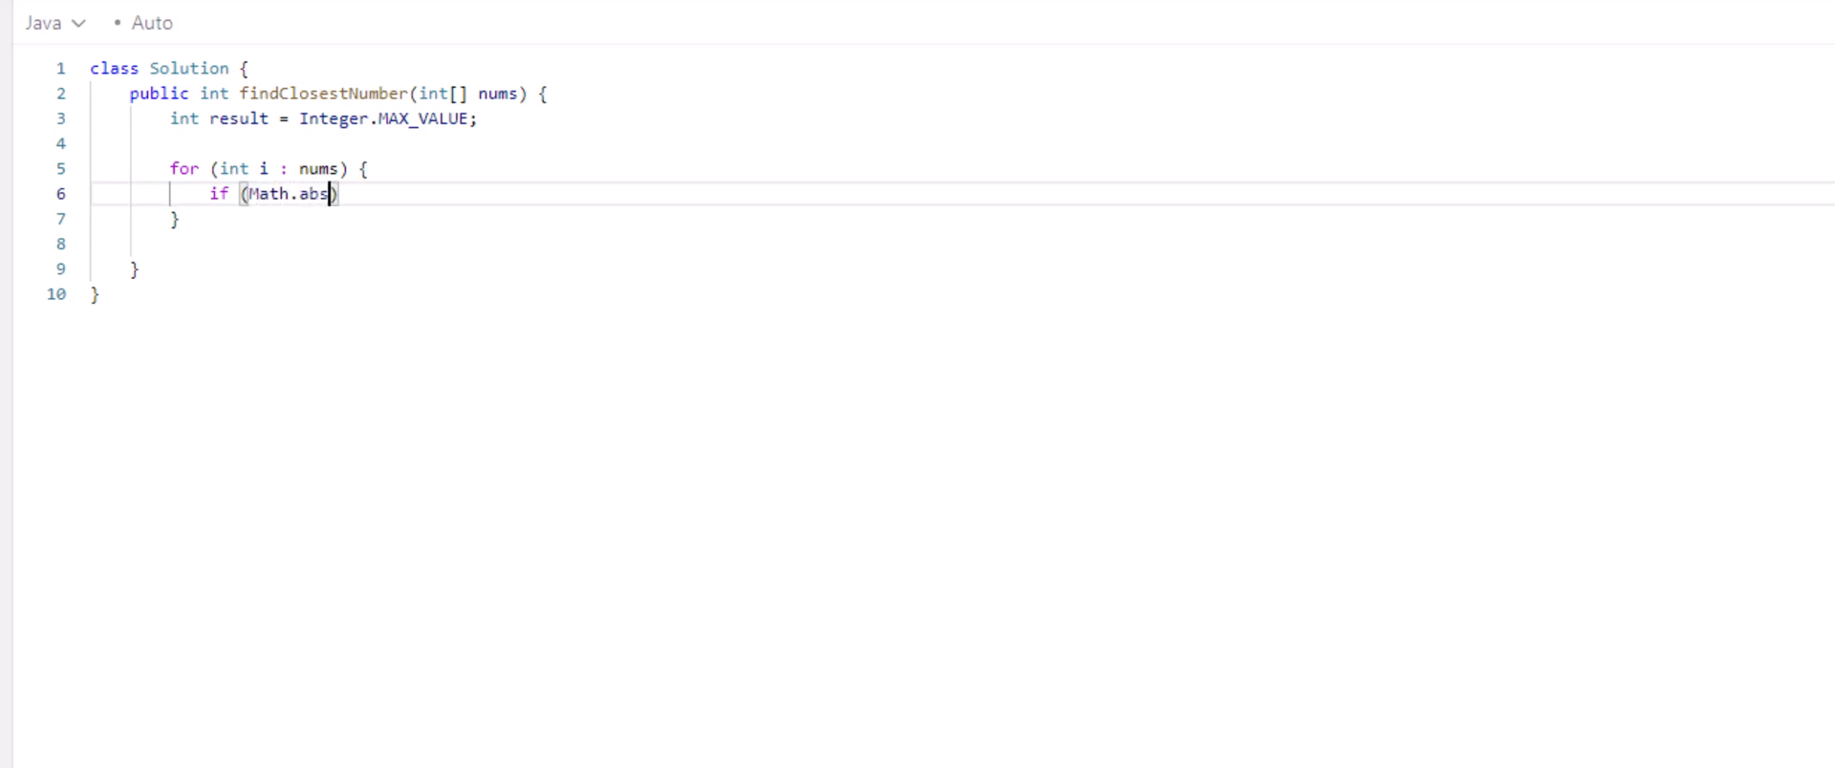
{"action": "type", "text": "(i)"}
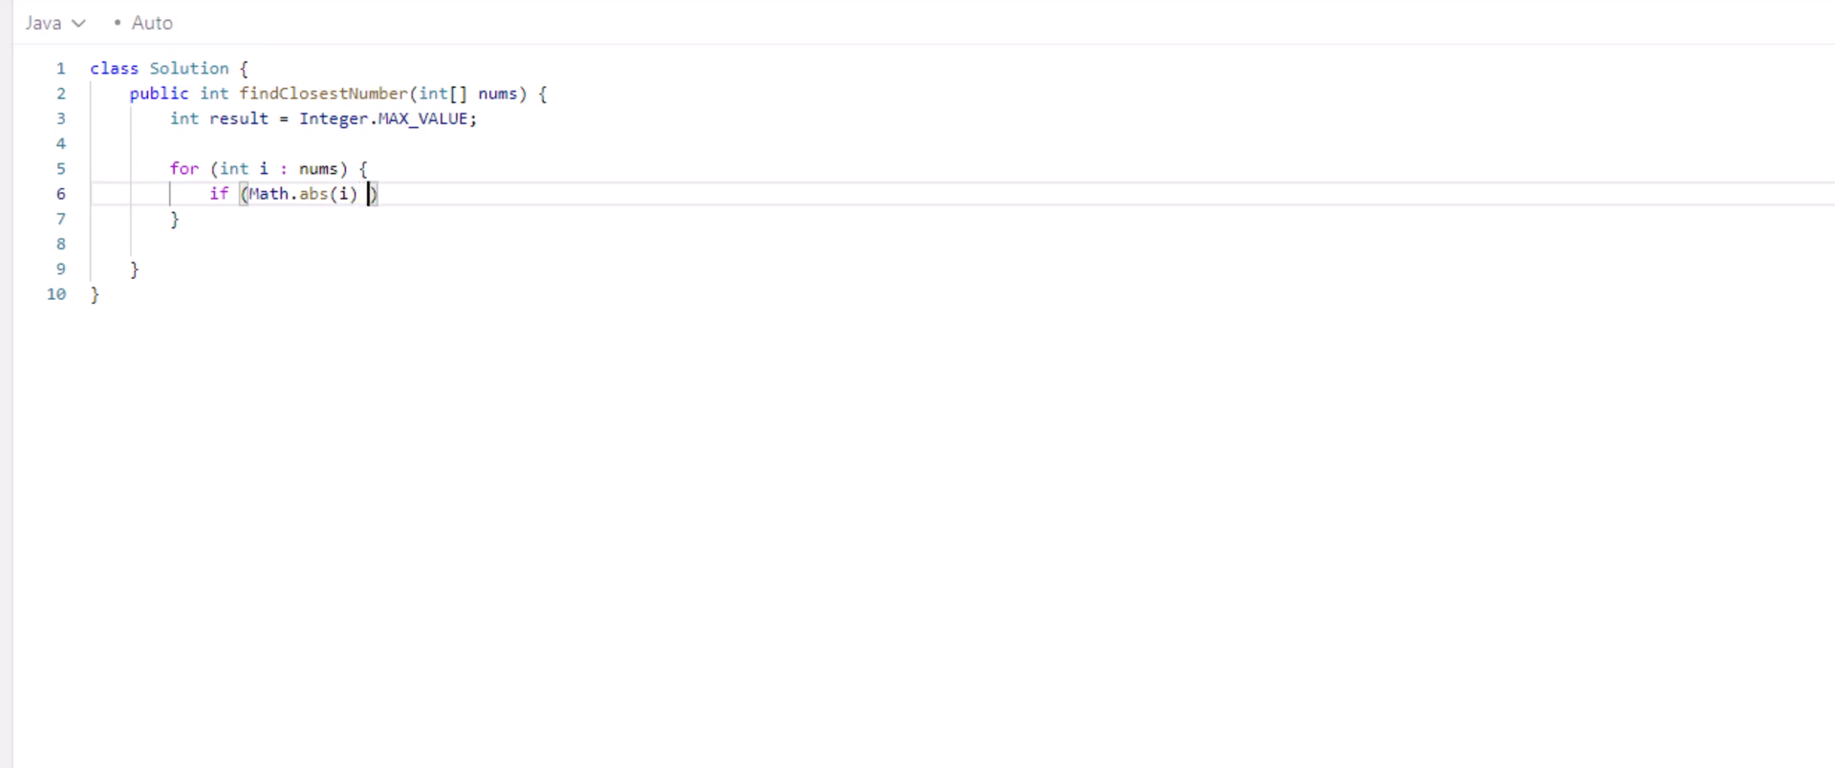
{"action": "type", "text": "< Math."}
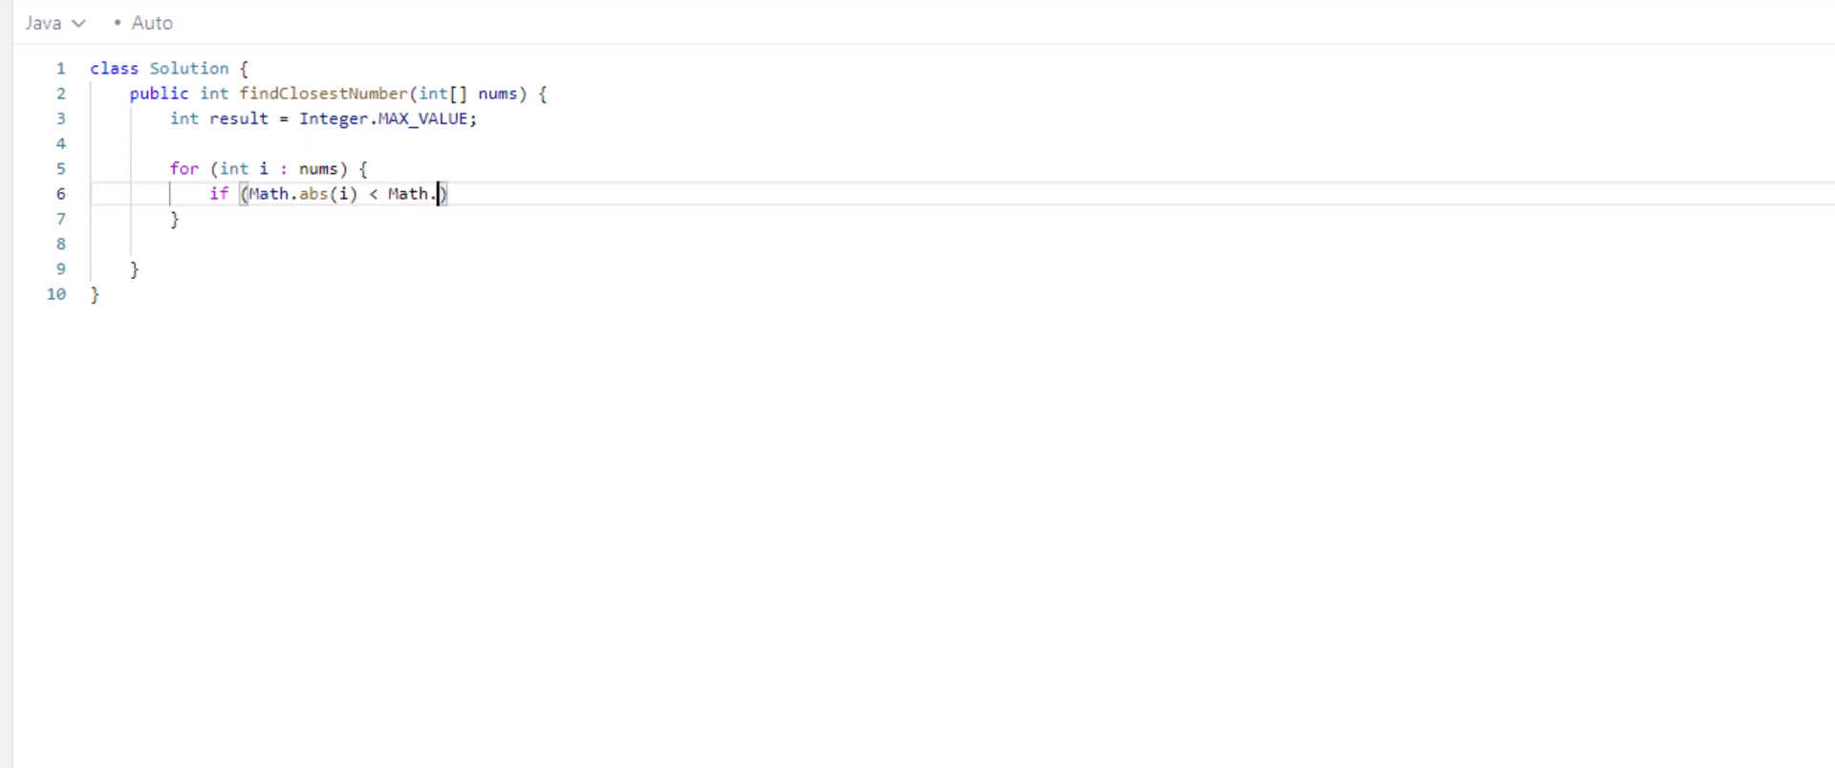
{"action": "type", "text": "abs(r"}
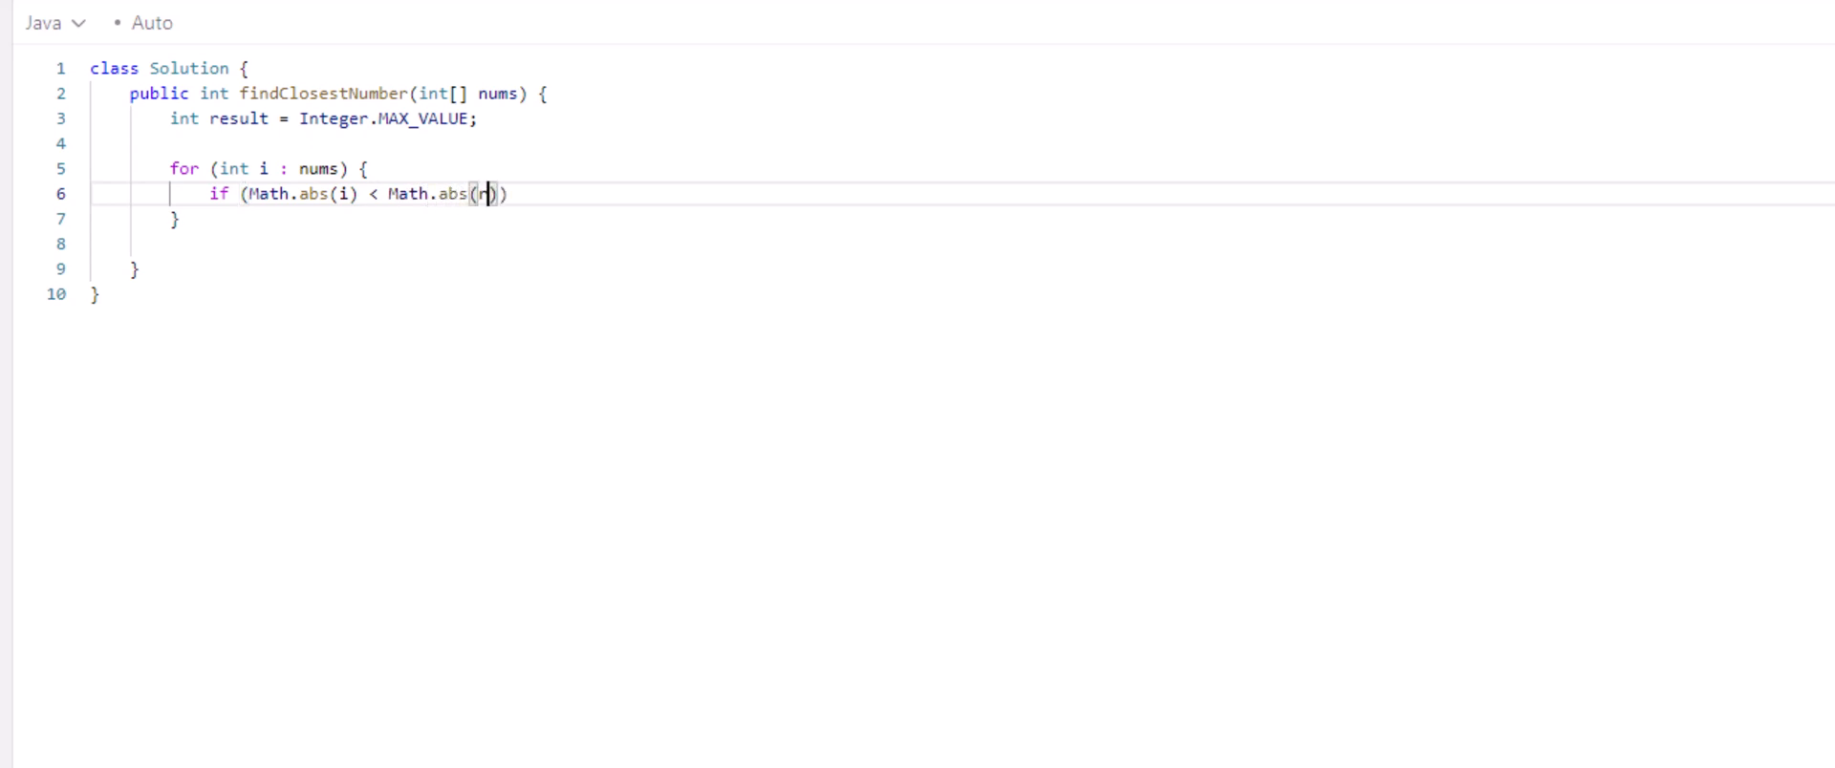
{"action": "type", "text": "esult"}
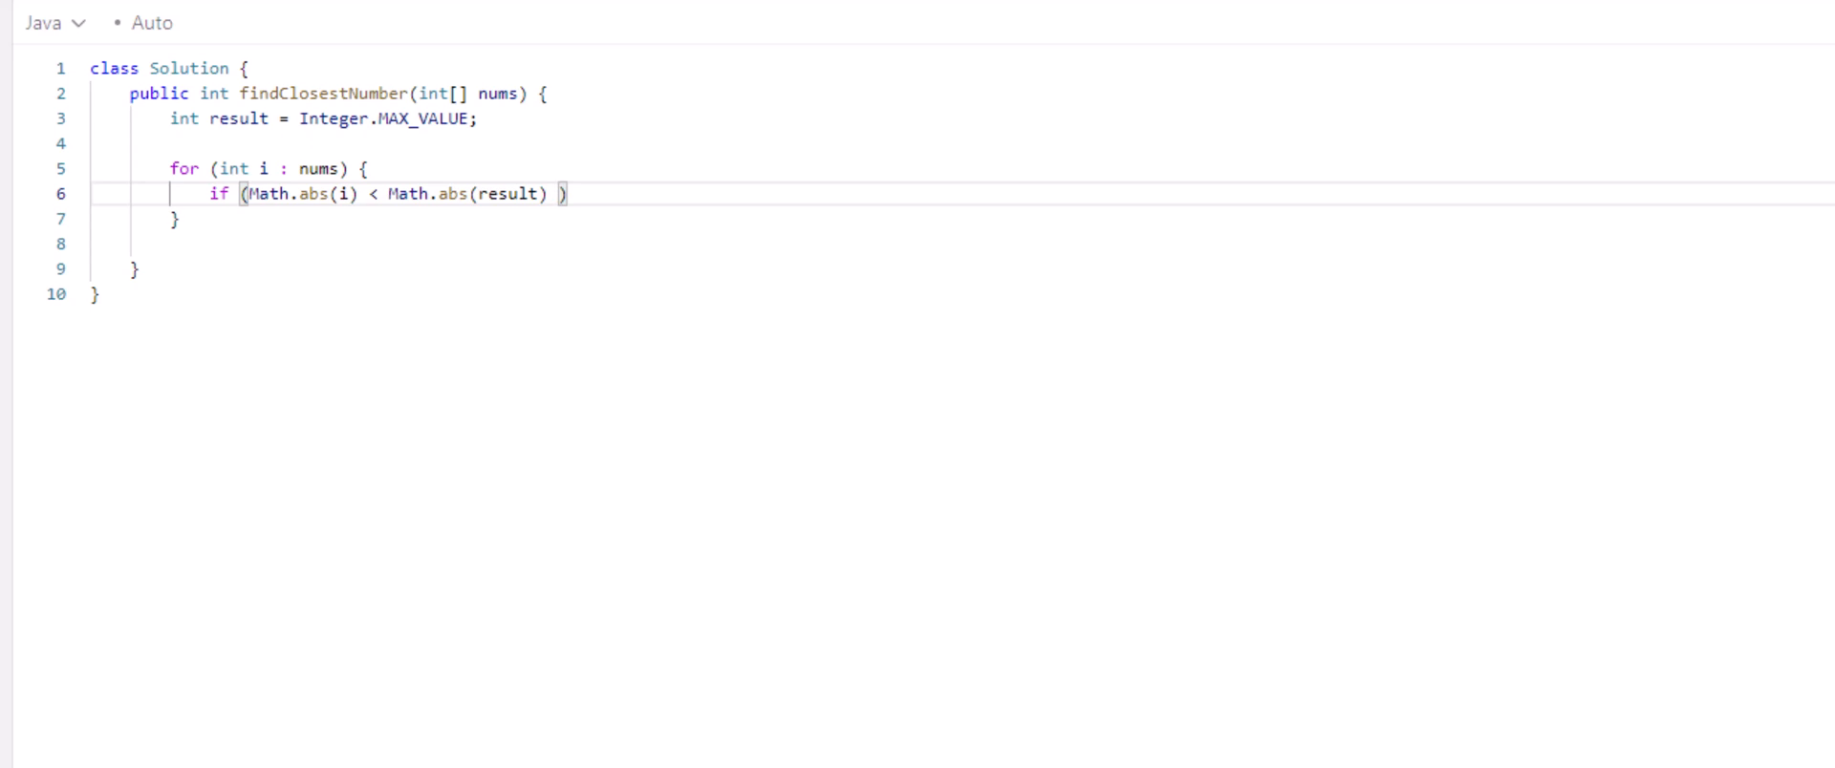
Step: Extend the condition with '|| i == Math.abs(result))' to prefer the positive value on ties
{"action": "type", "text": "!!"}
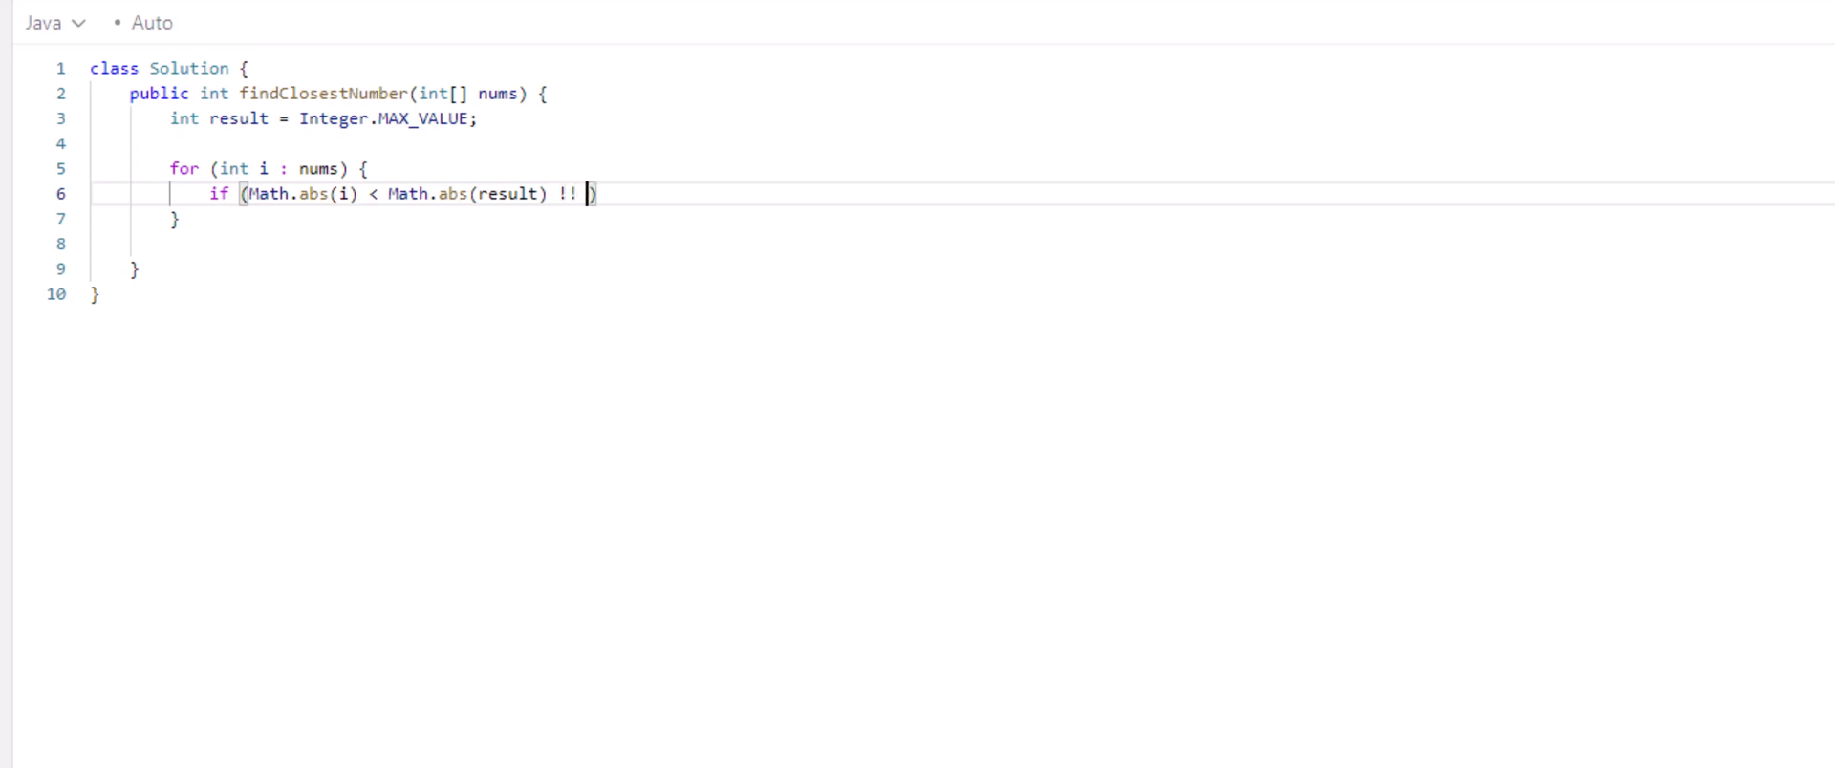
{"action": "type", "text": "i == Math."}
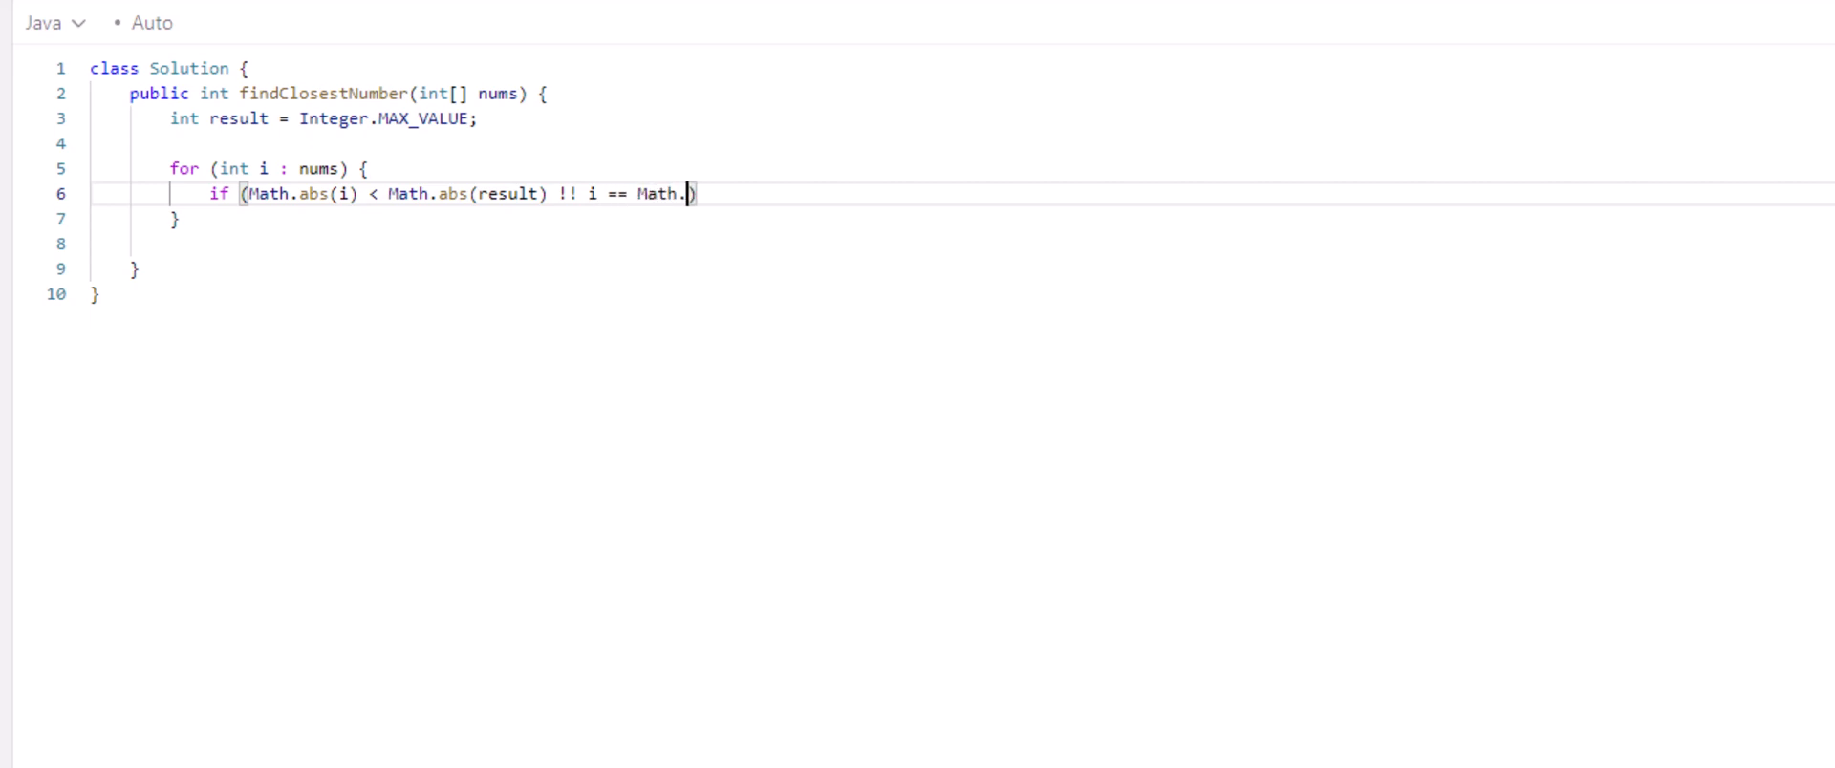
{"action": "type", "text": "abs(res"}
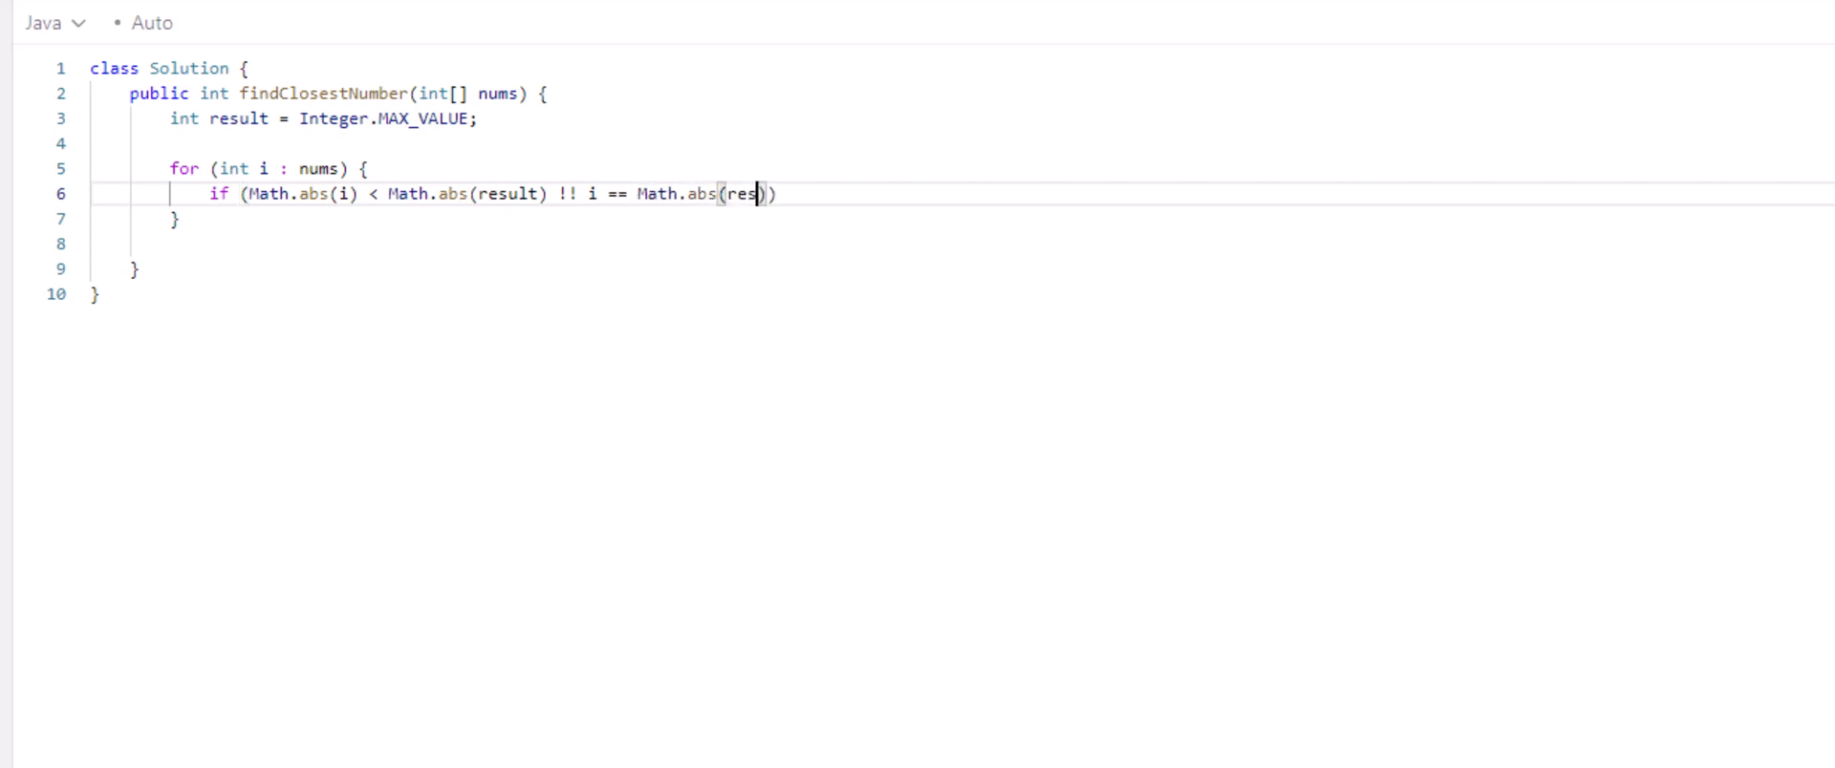
{"action": "type", "text": "ult)"}
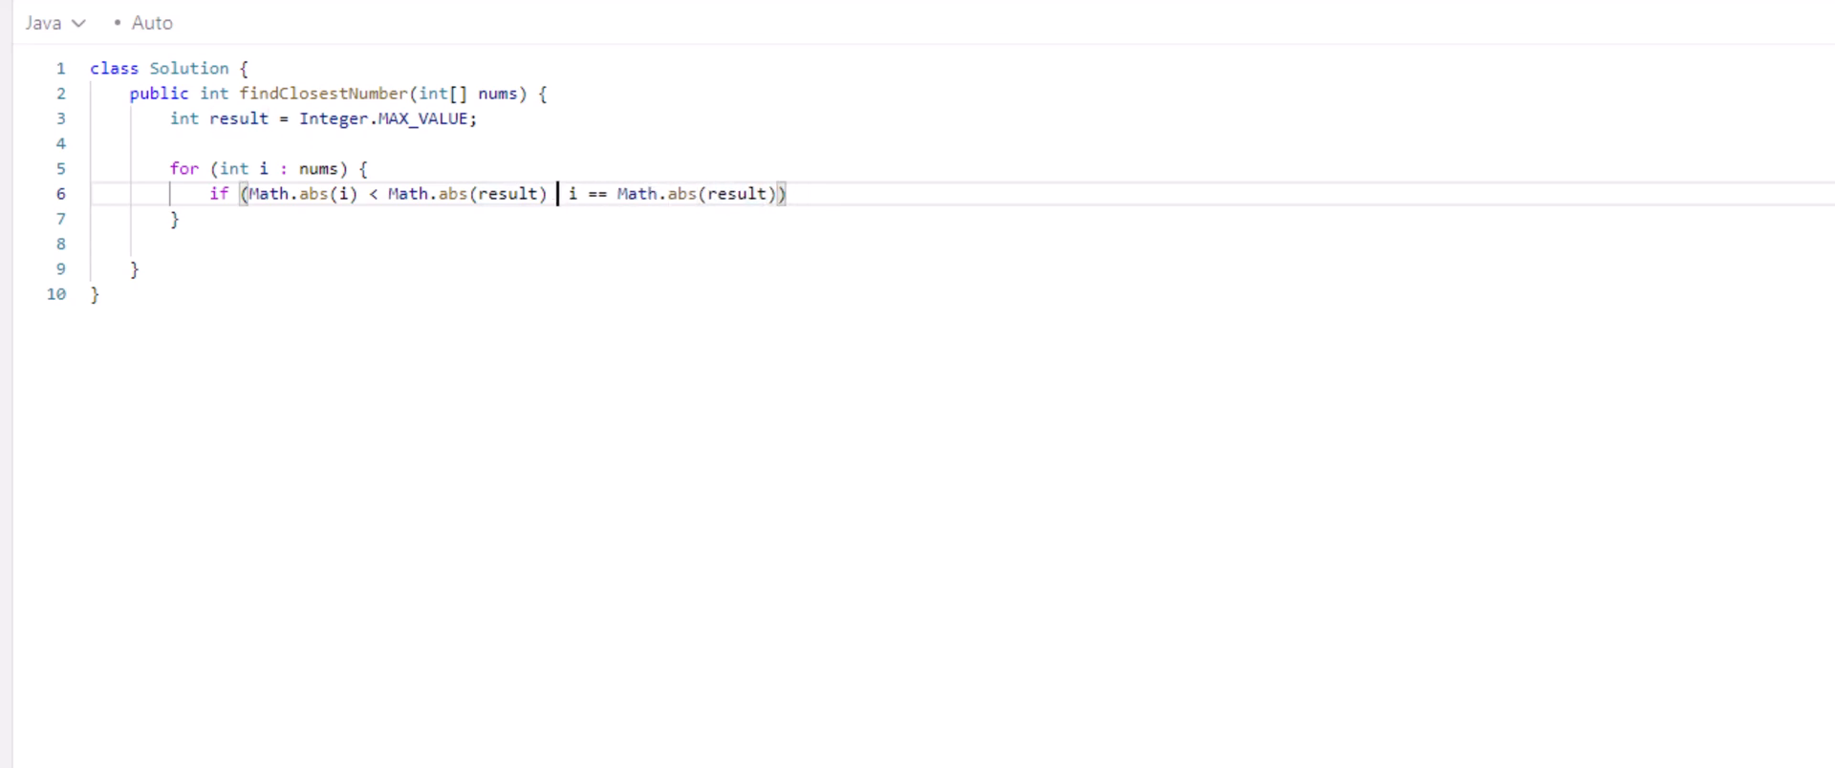
{"action": "type", "text": "||"}
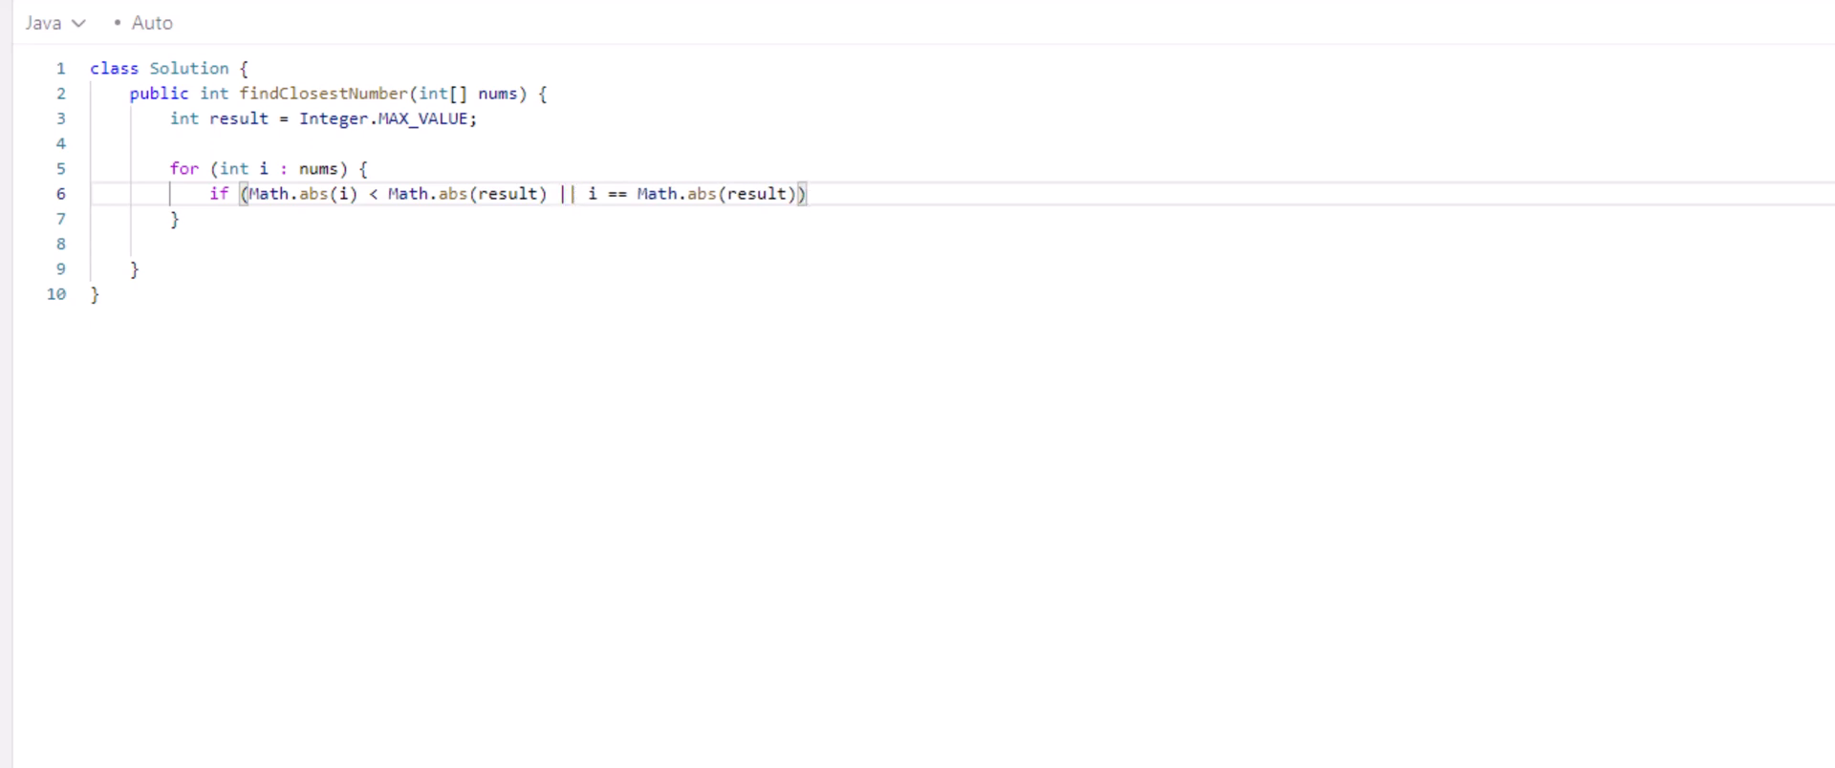
Step: Make the if body assign 'result = i;'
{"action": "key", "text": "Enter"}
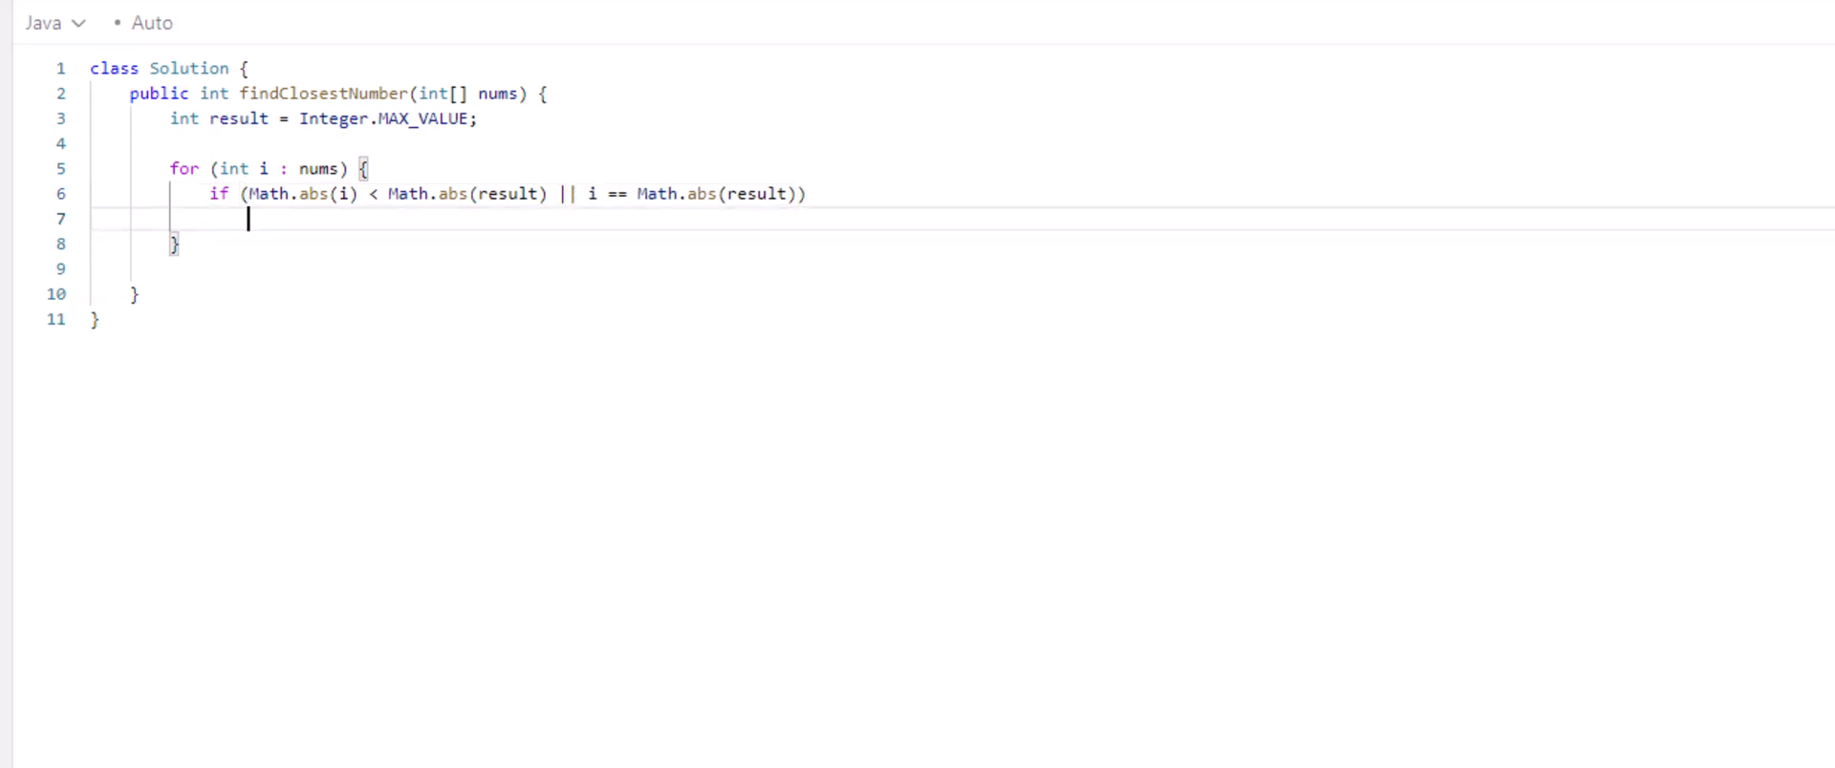
{"action": "type", "text": "result"}
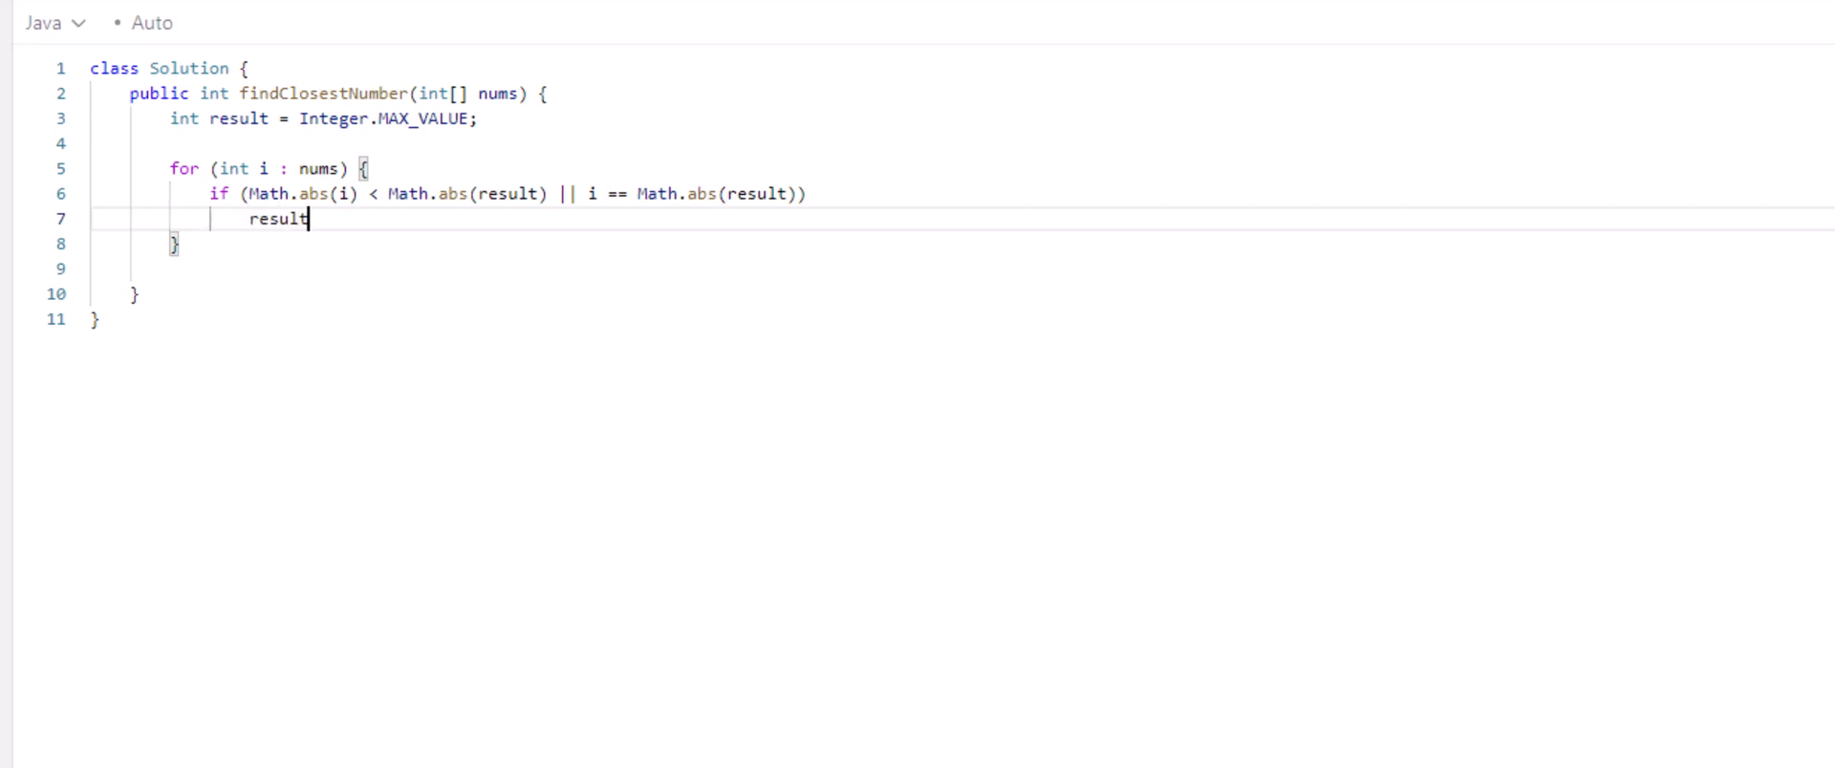
{"action": "type", "text": "-"}
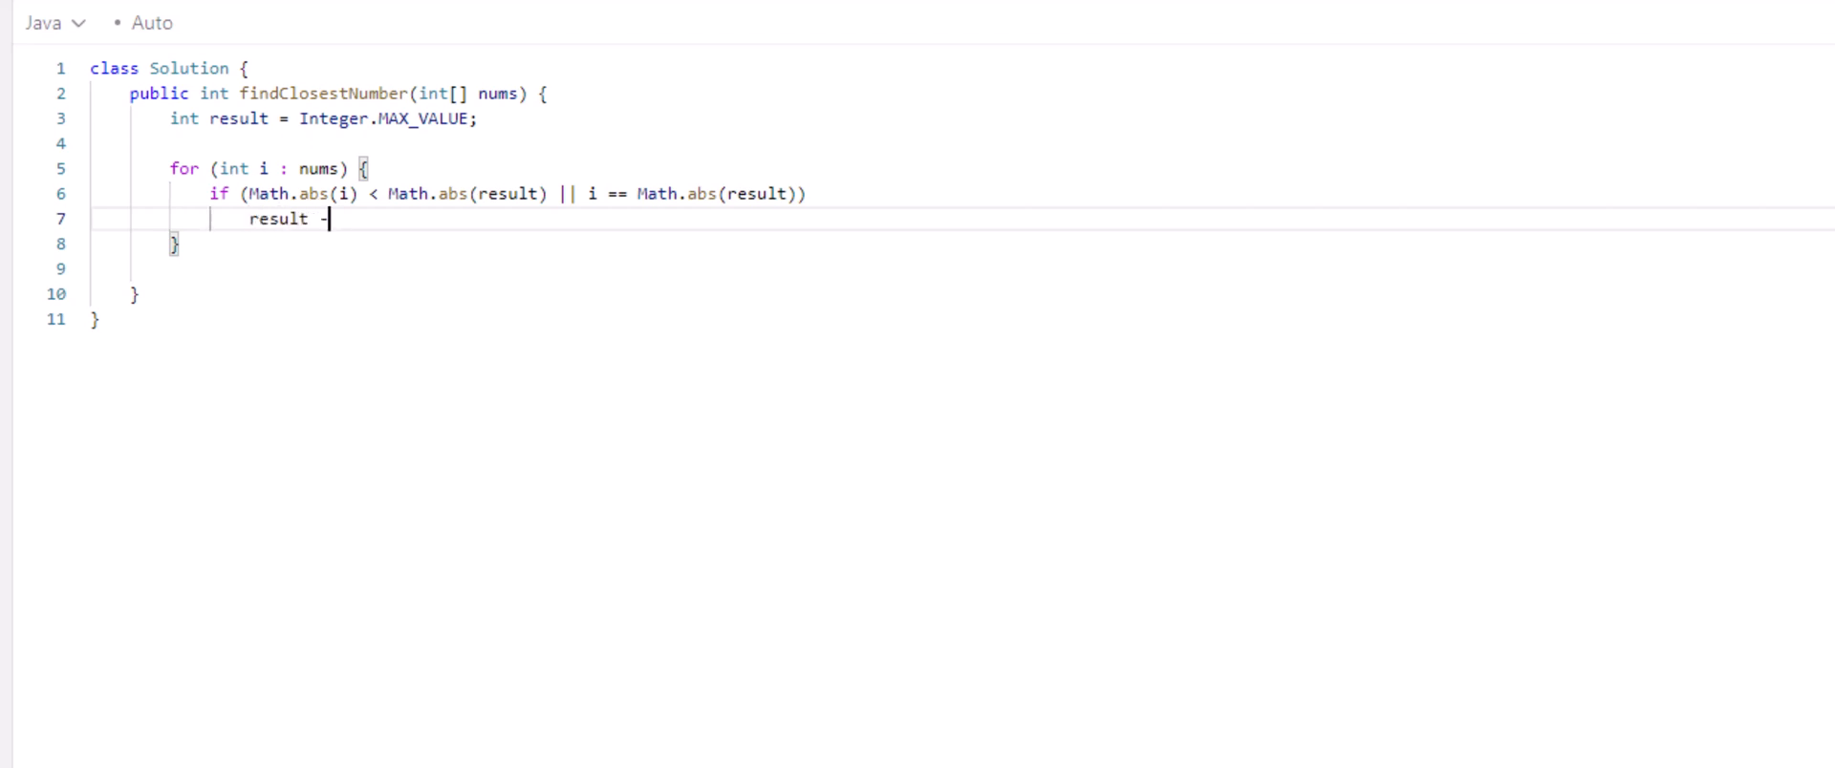
{"action": "type", "text": "="}
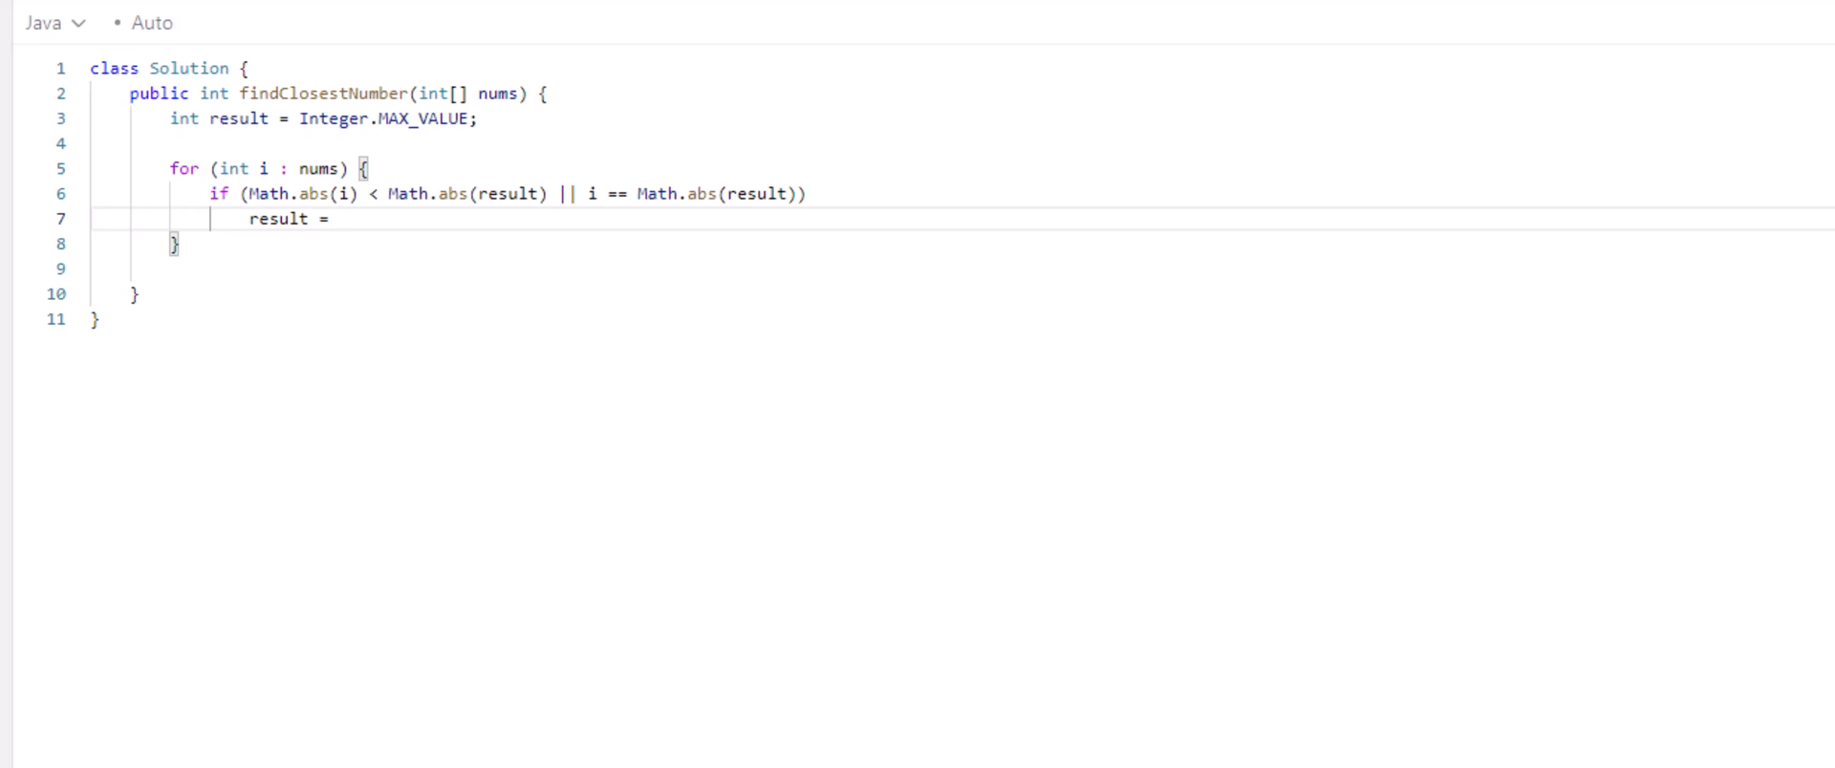
{"action": "type", "text": "i;"}
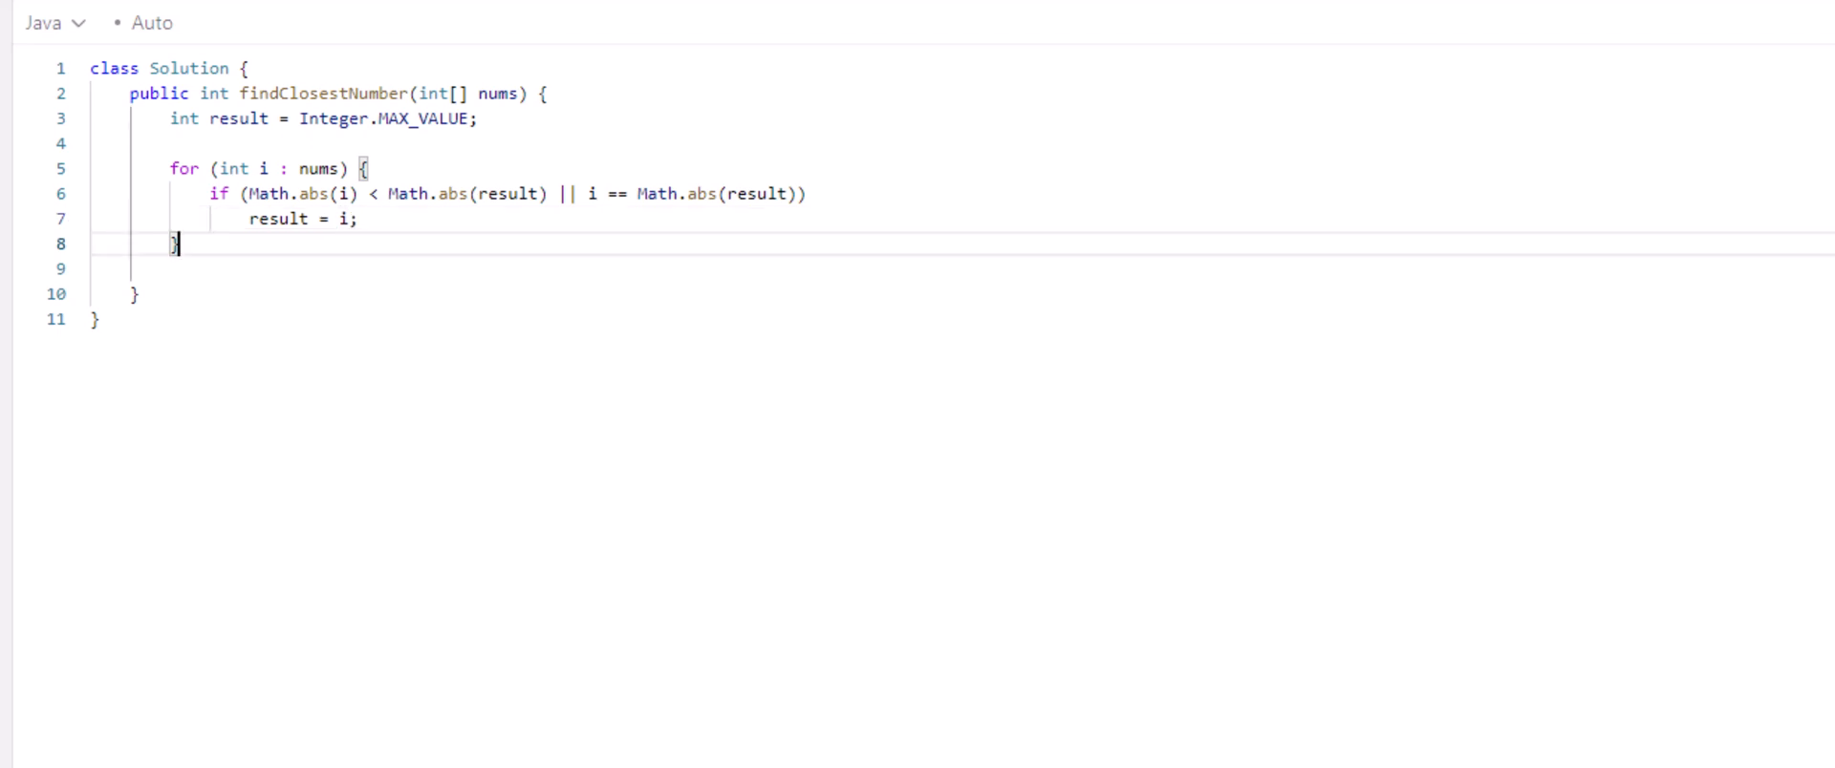
Step: Add 'return result;' after the loop and remove the extra blank line
{"action": "key", "text": "Enter"}
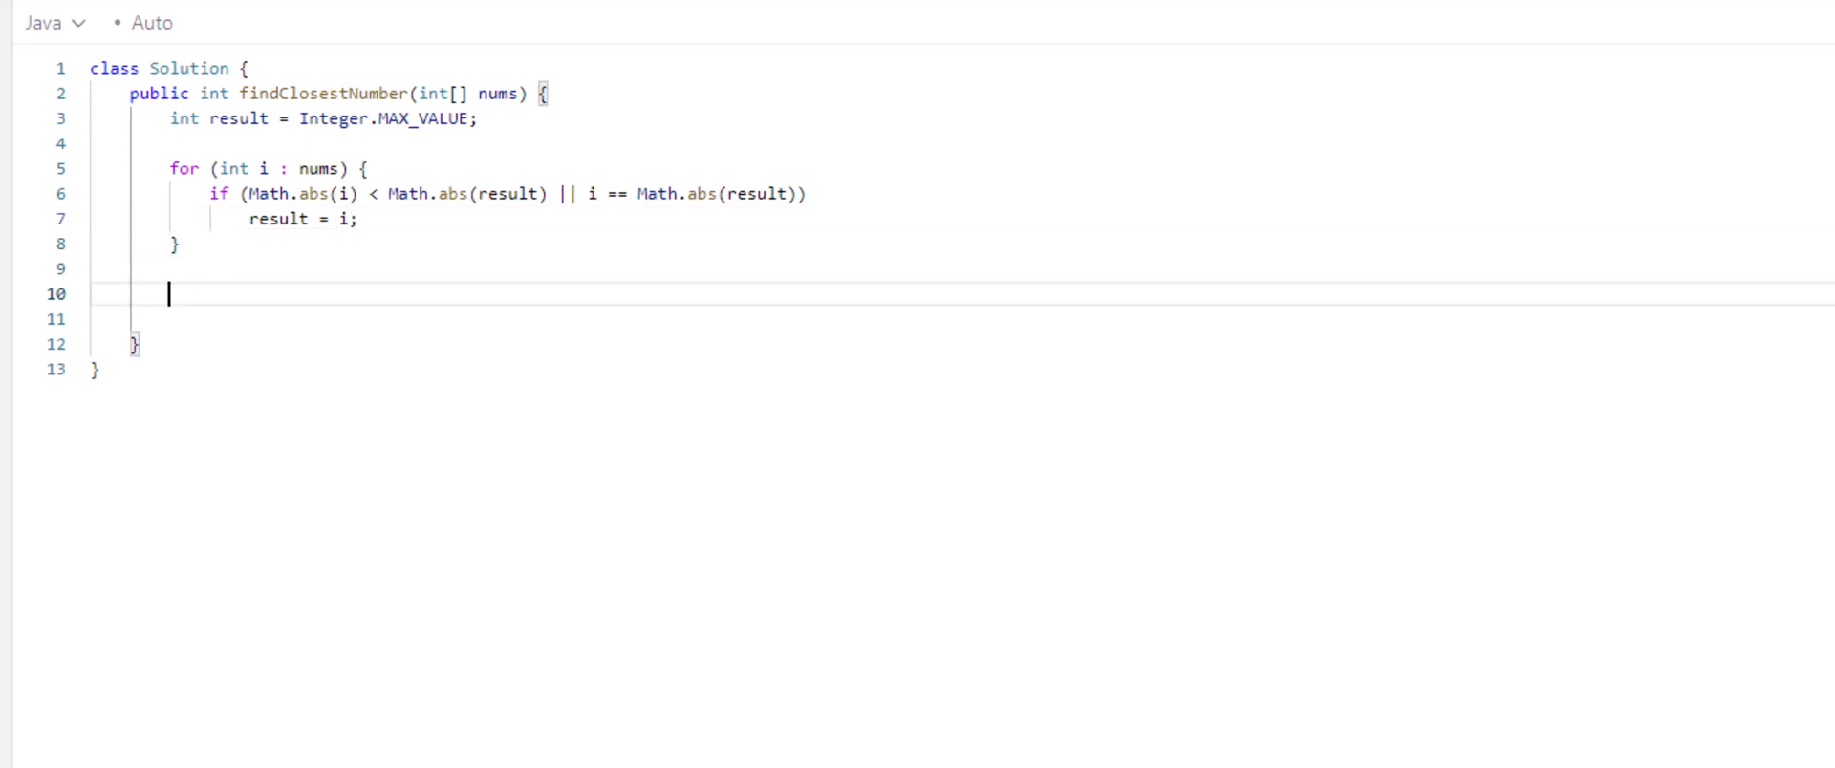
{"action": "type", "text": "retur"}
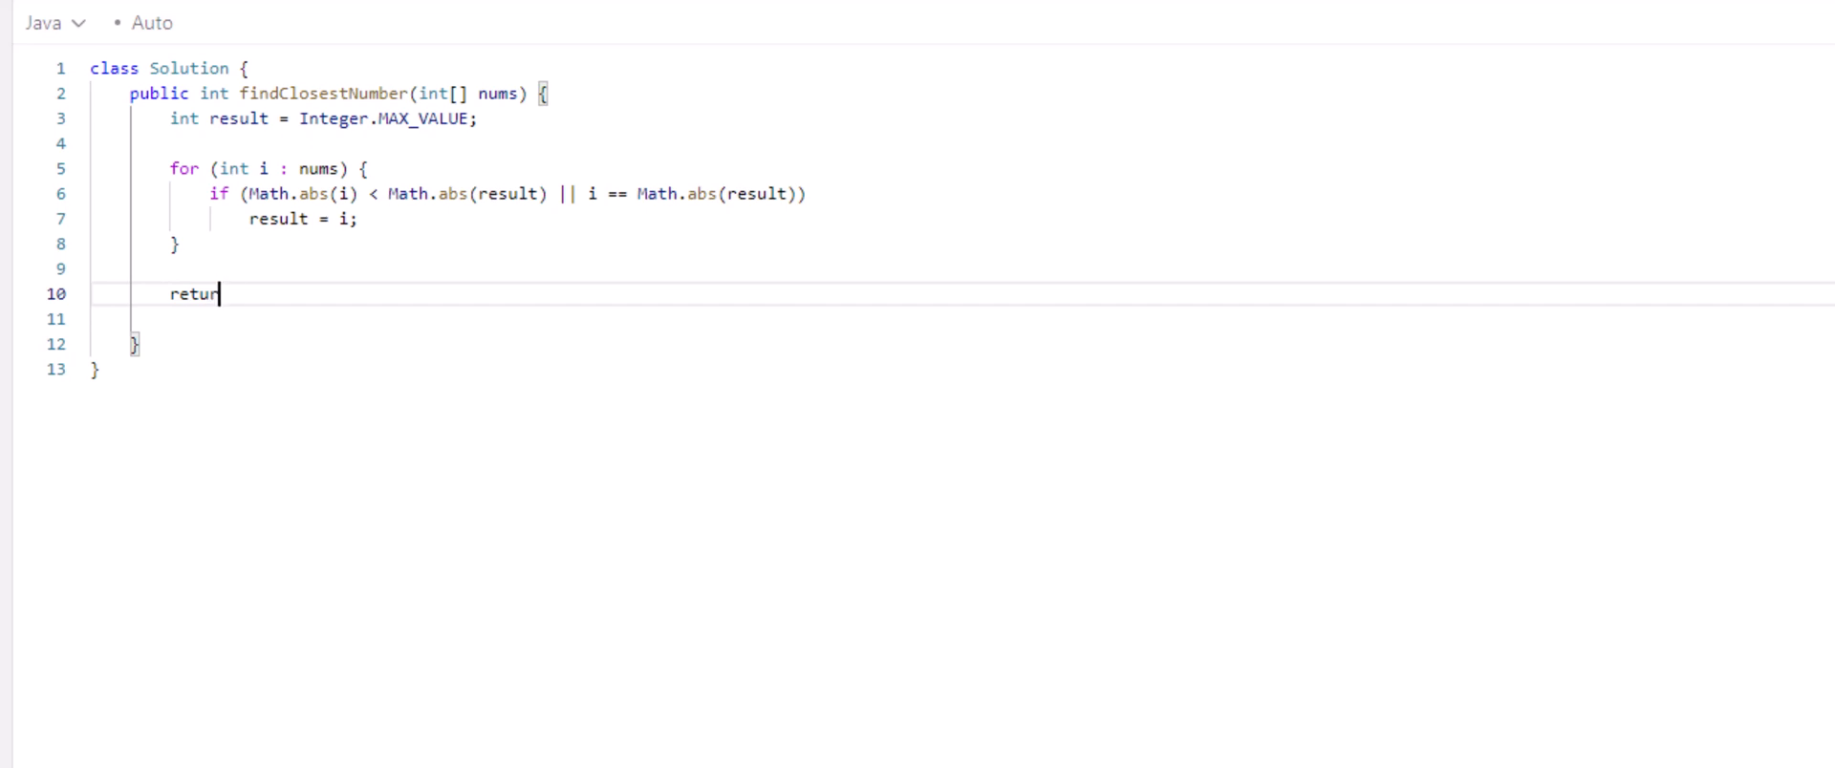
{"action": "type", "text": "n result;"}
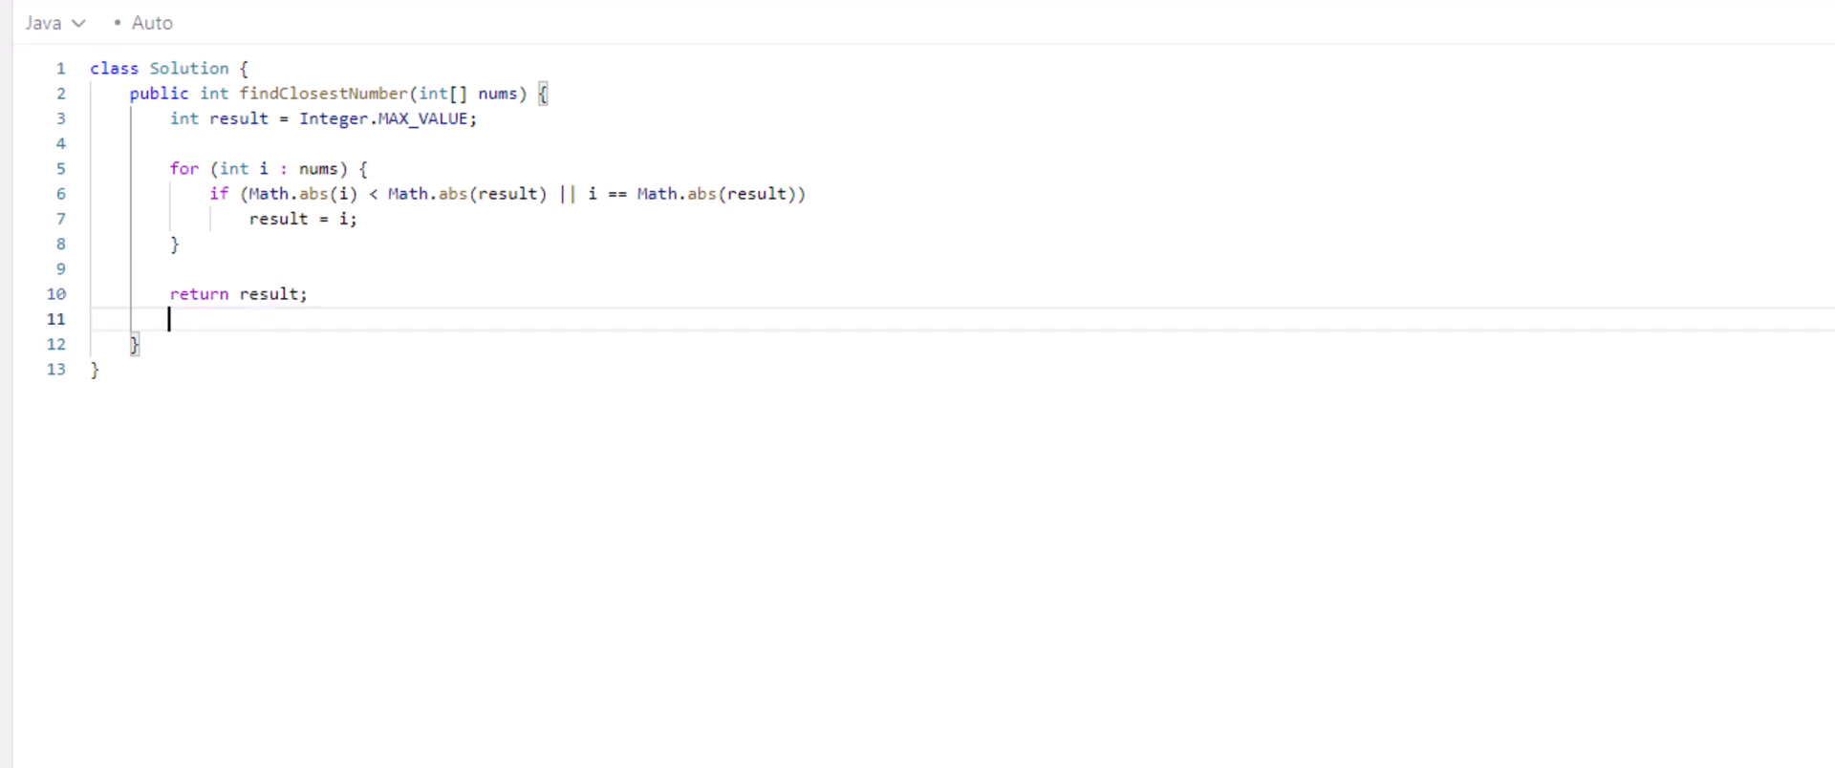
{"action": "key", "text": "Backspace"}
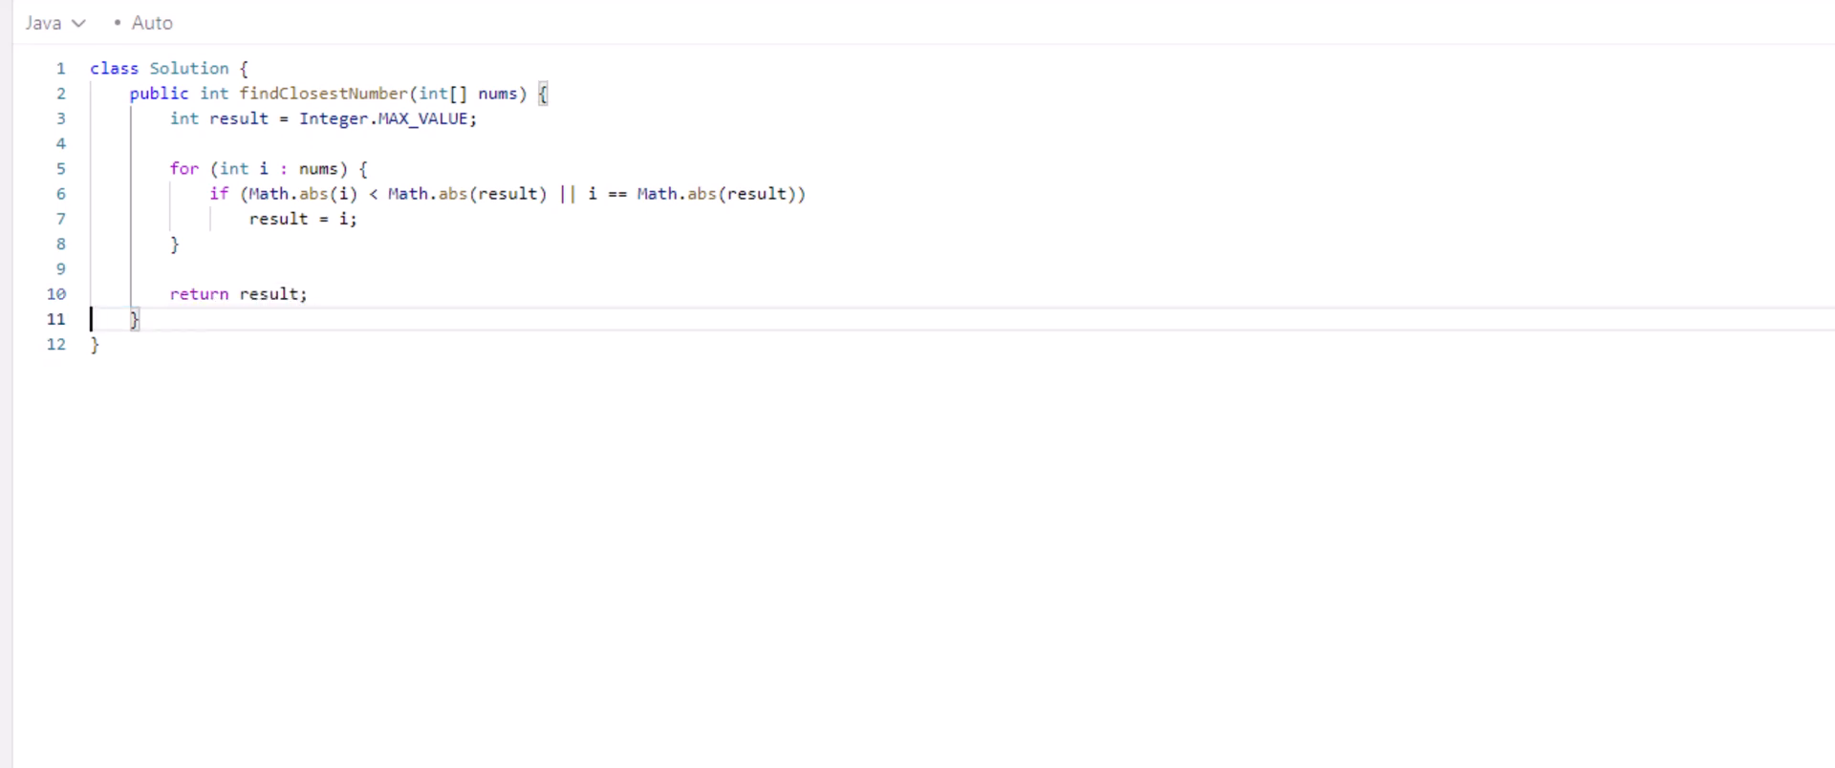
{"action": "mouse_move", "coordinate": [144, 420]}
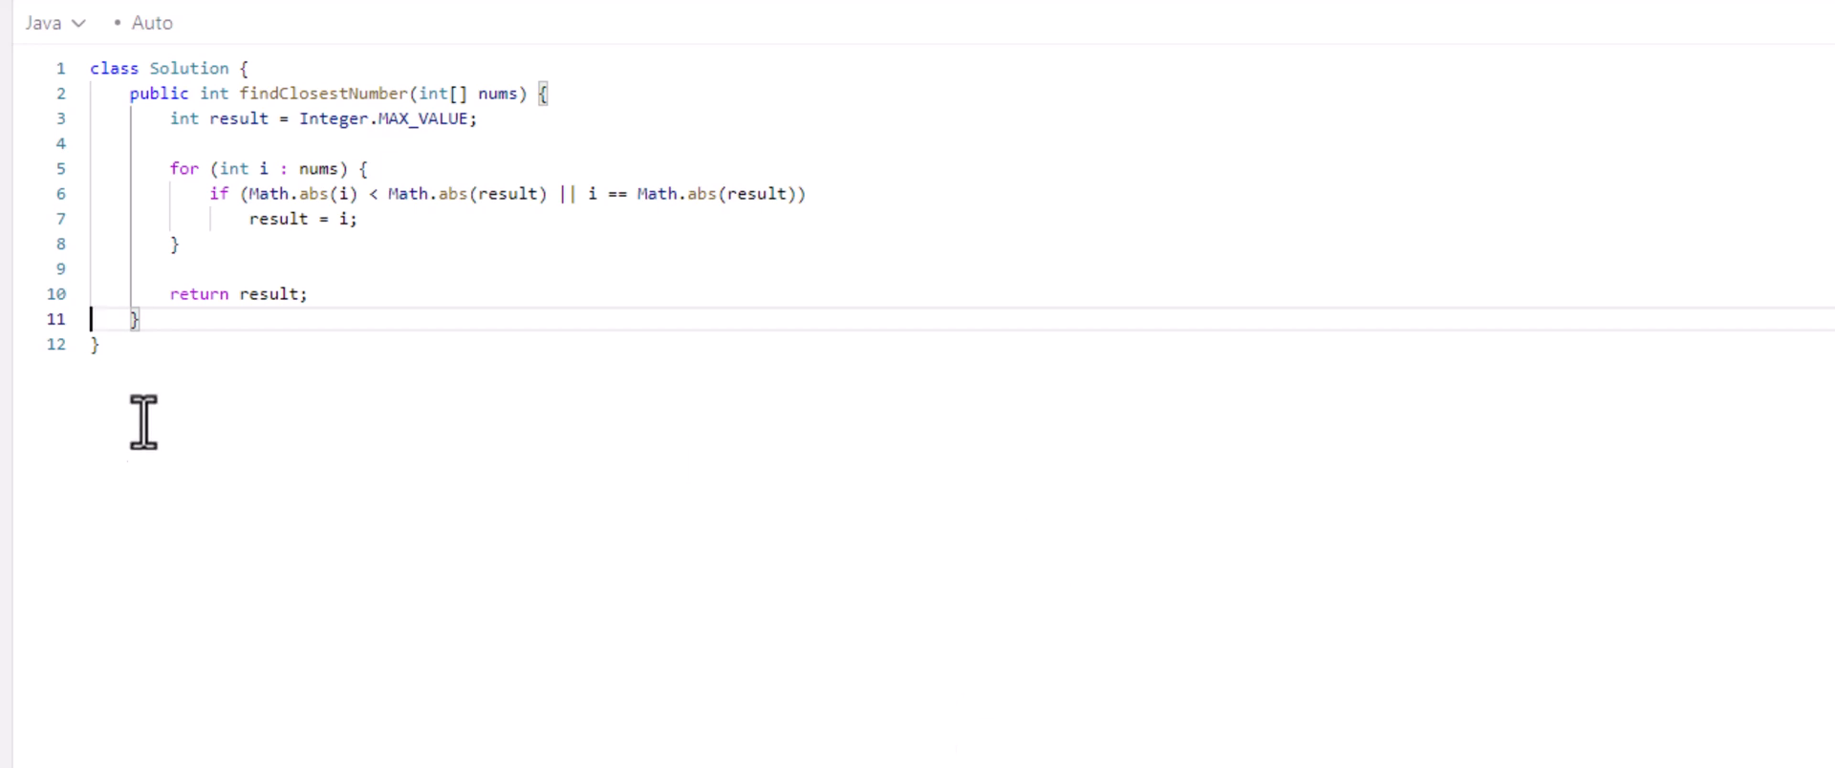
{"action": "left_click", "coordinate": [193, 32]}
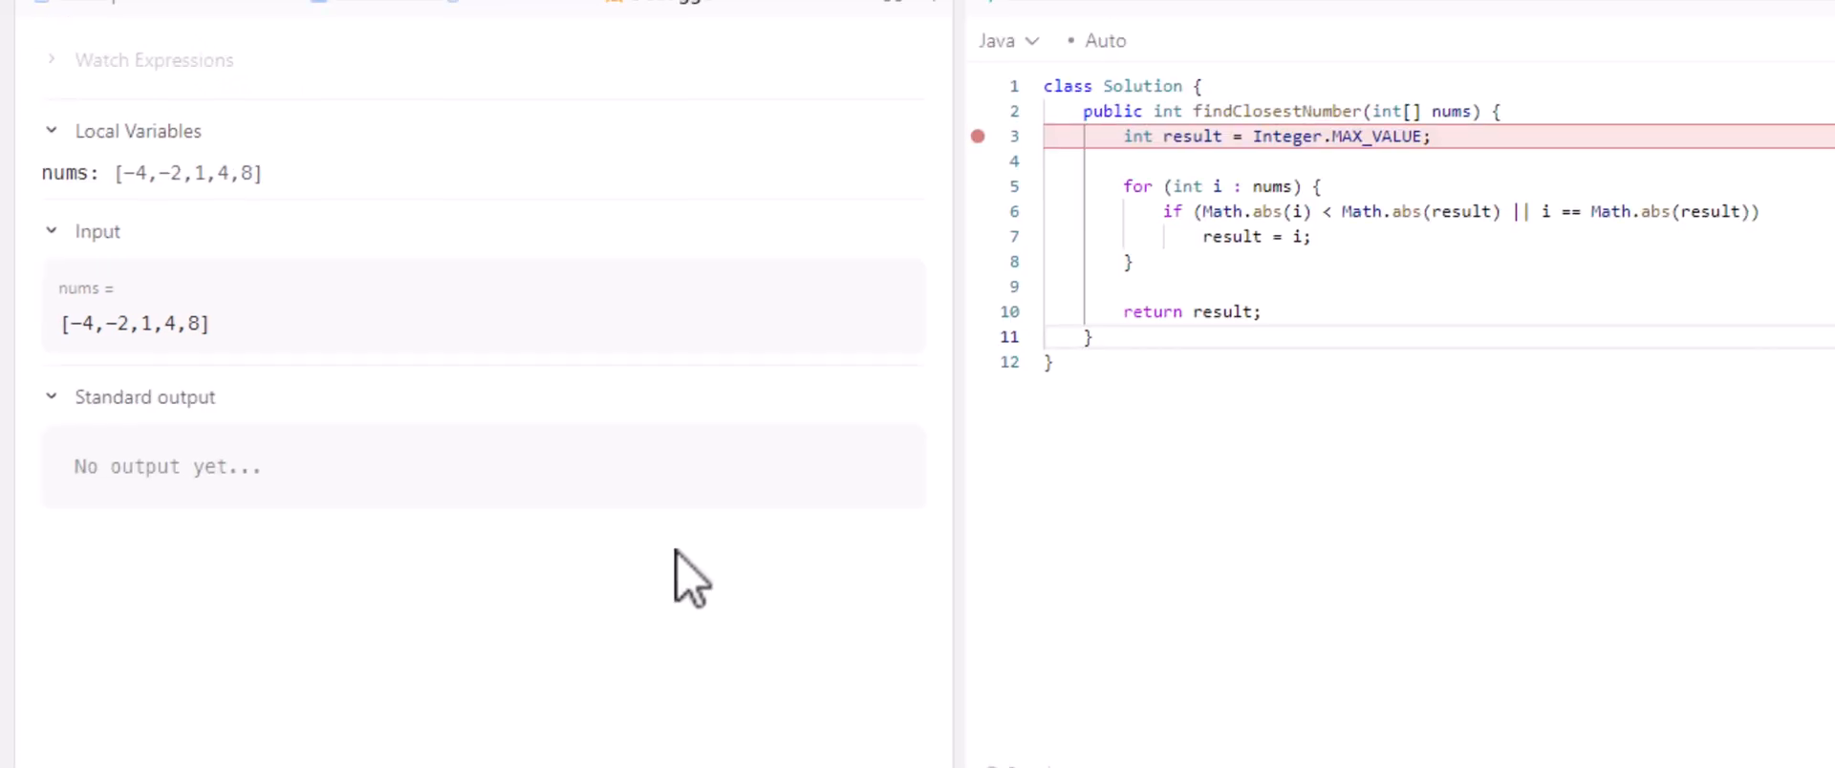
{"action": "mouse_move", "coordinate": [501, 677]}
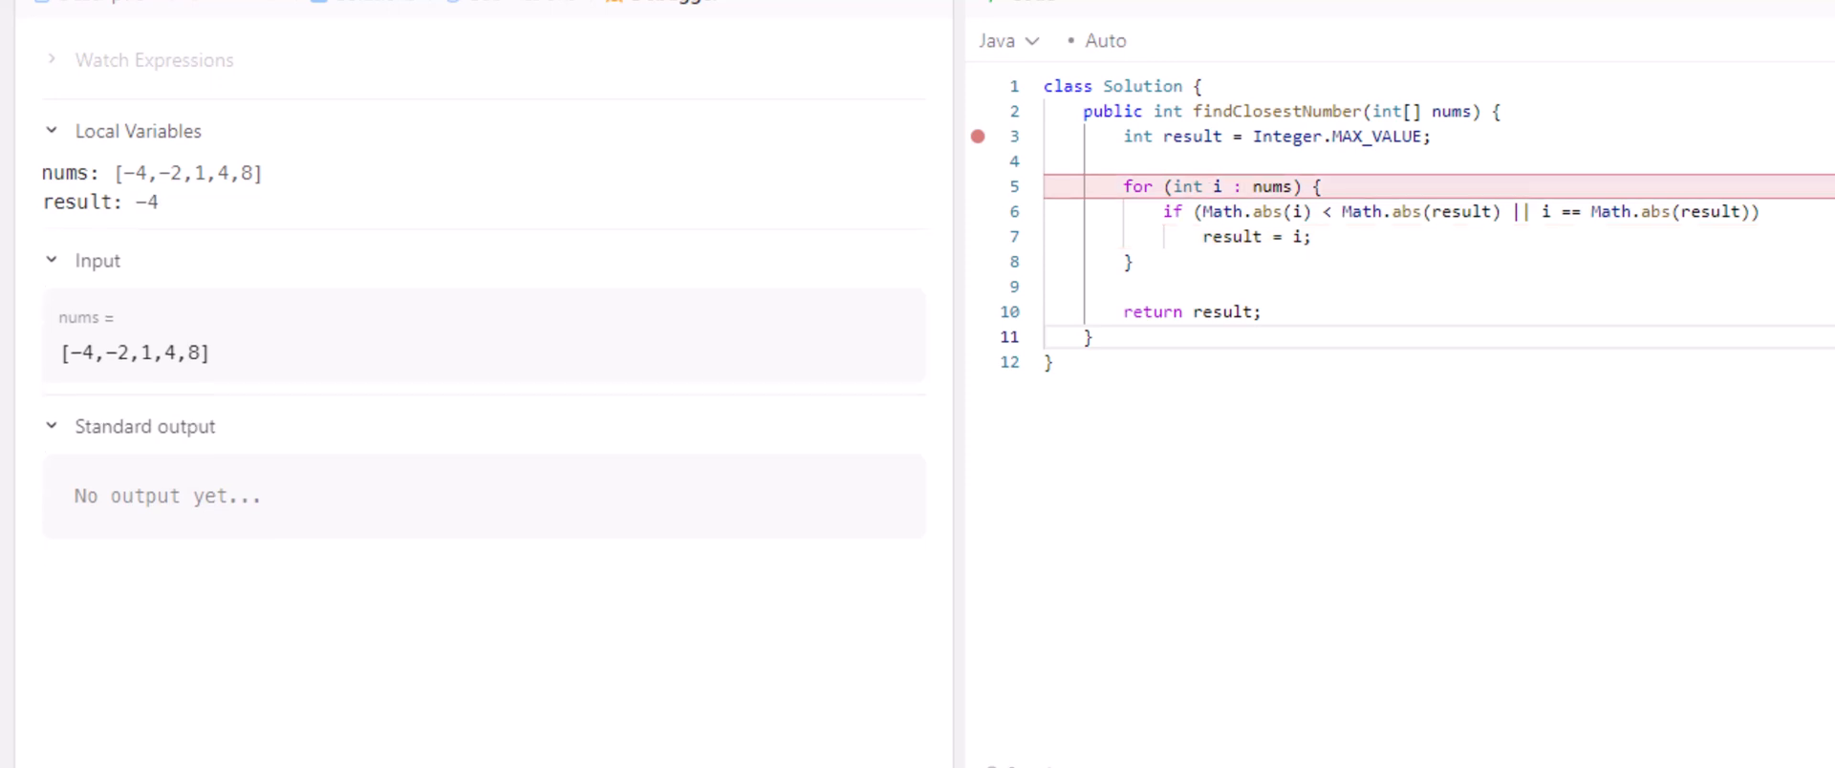
Step: Step over in the debugger so result holds -4 and i is -2 at the if check
{"action": "key", "text": "F10"}
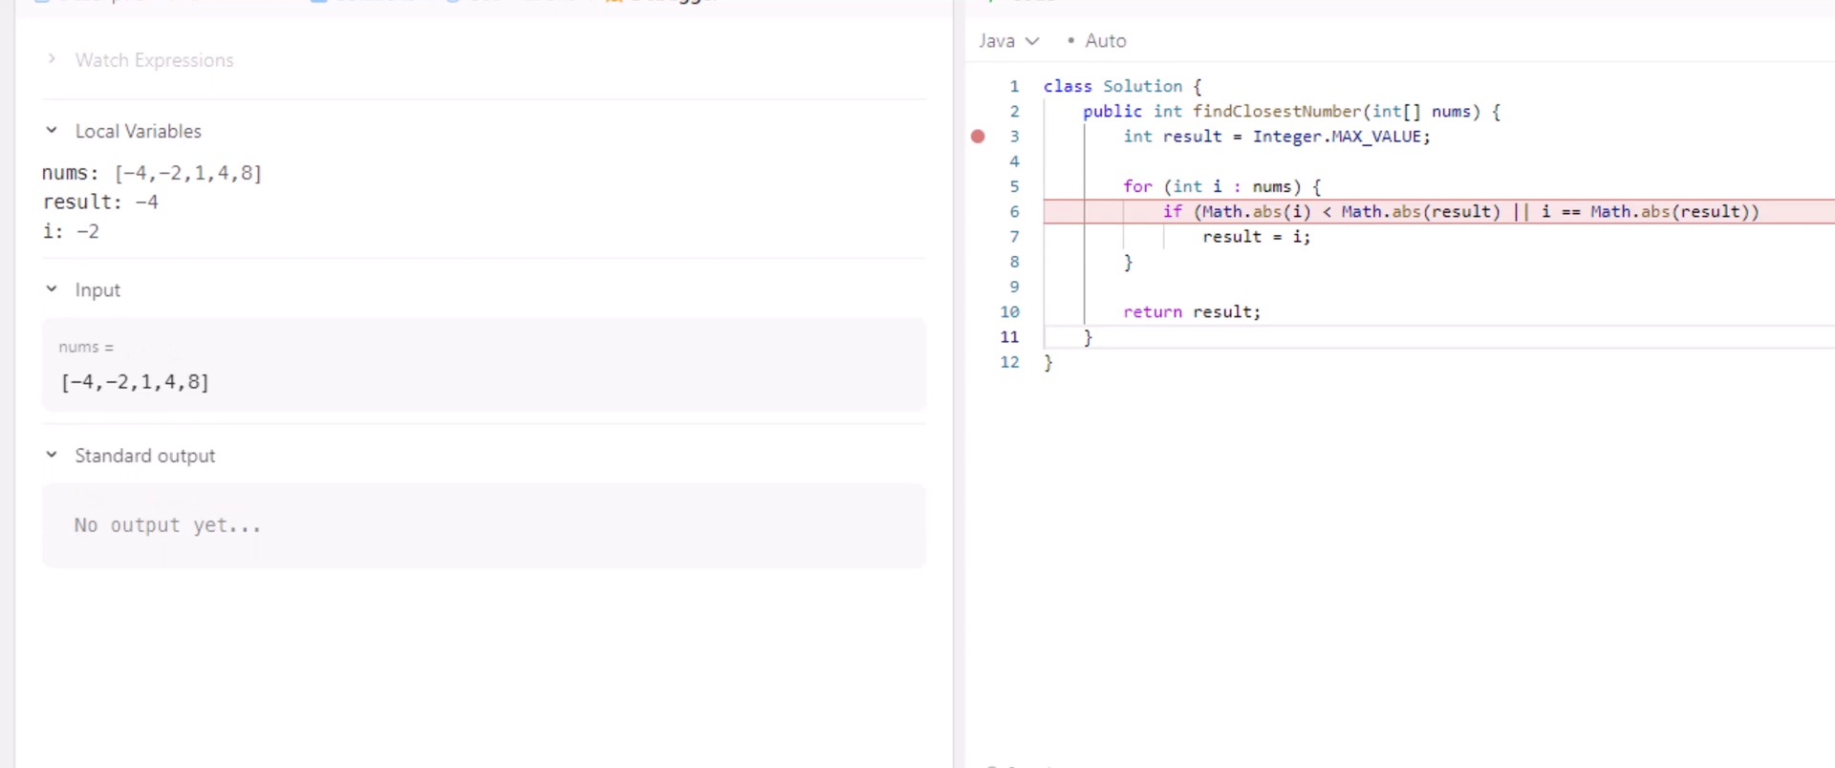